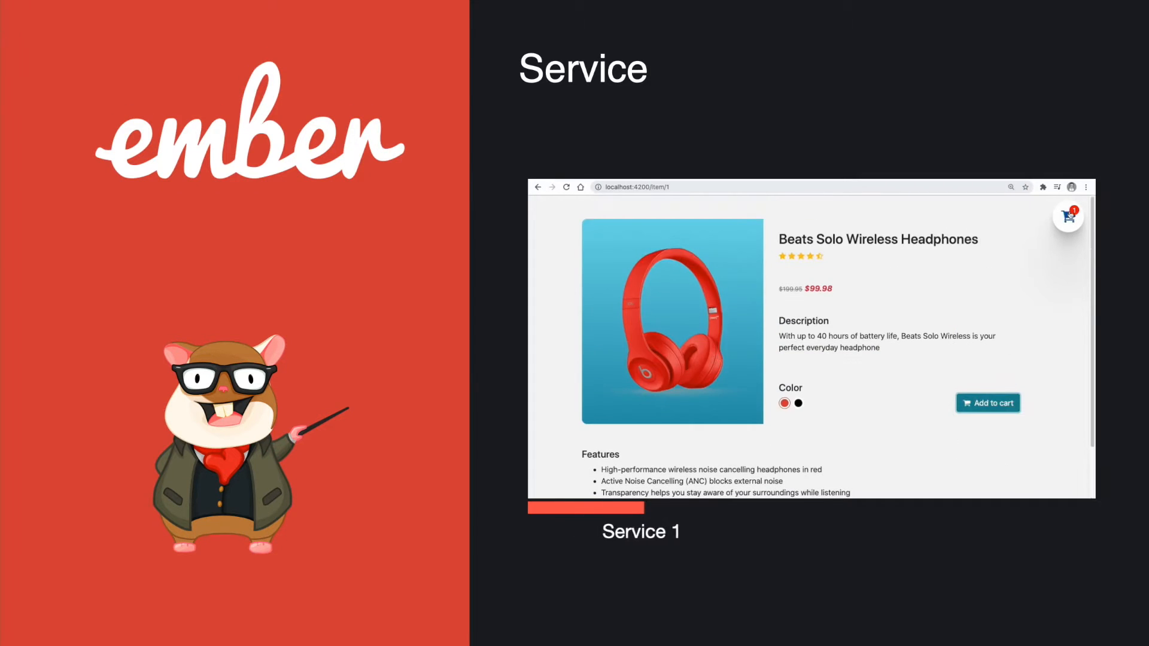
# Move past the Ember Service slide to the VS Code project and the headphones product page
pyautogui.click(1067, 216)
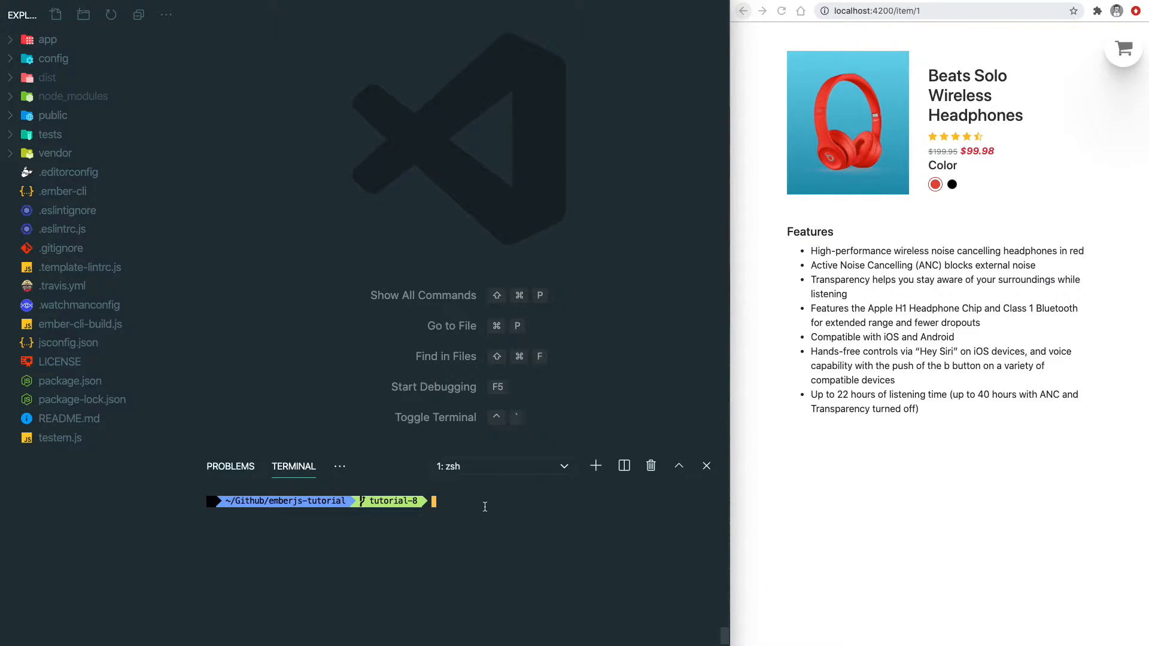
# Run ember s in the integrated terminal and let the build serve on localhost:4200
pyautogui.write('ember s')
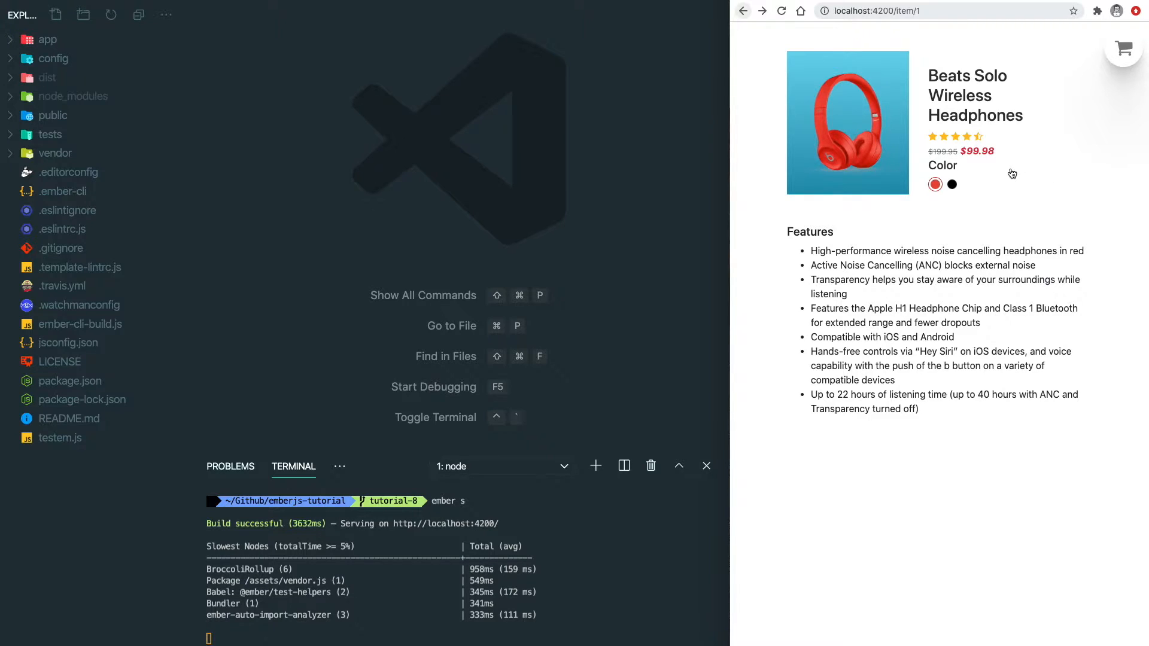
pyautogui.moveTo(951, 216)
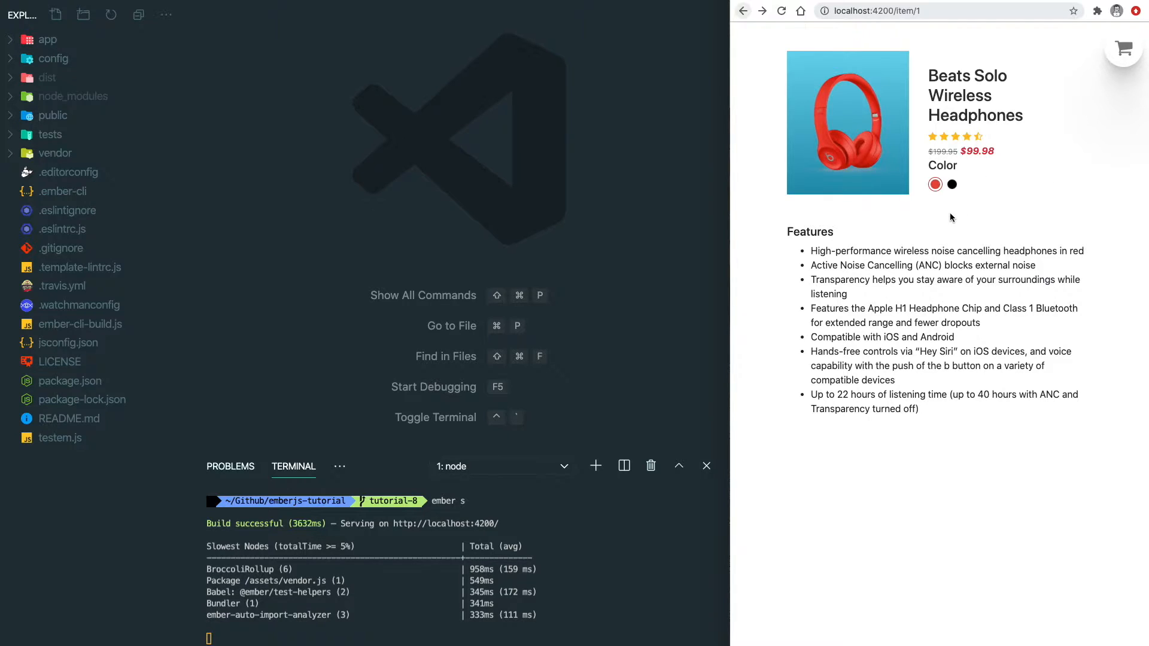
pyautogui.moveTo(876, 96)
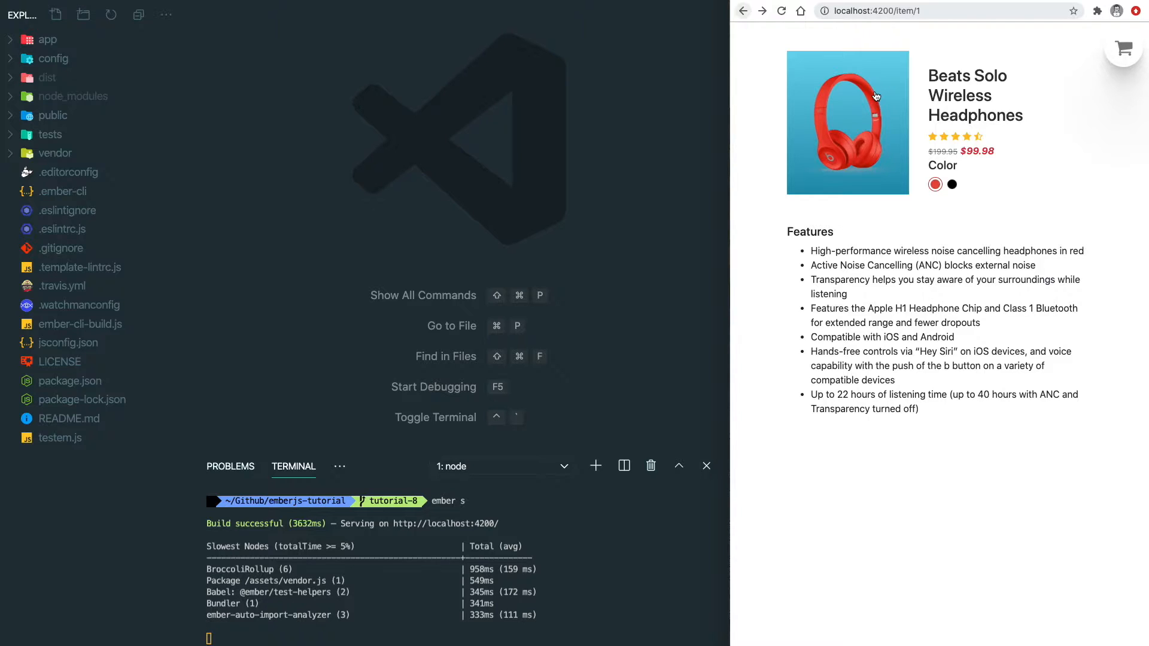
pyautogui.moveTo(1056, 189)
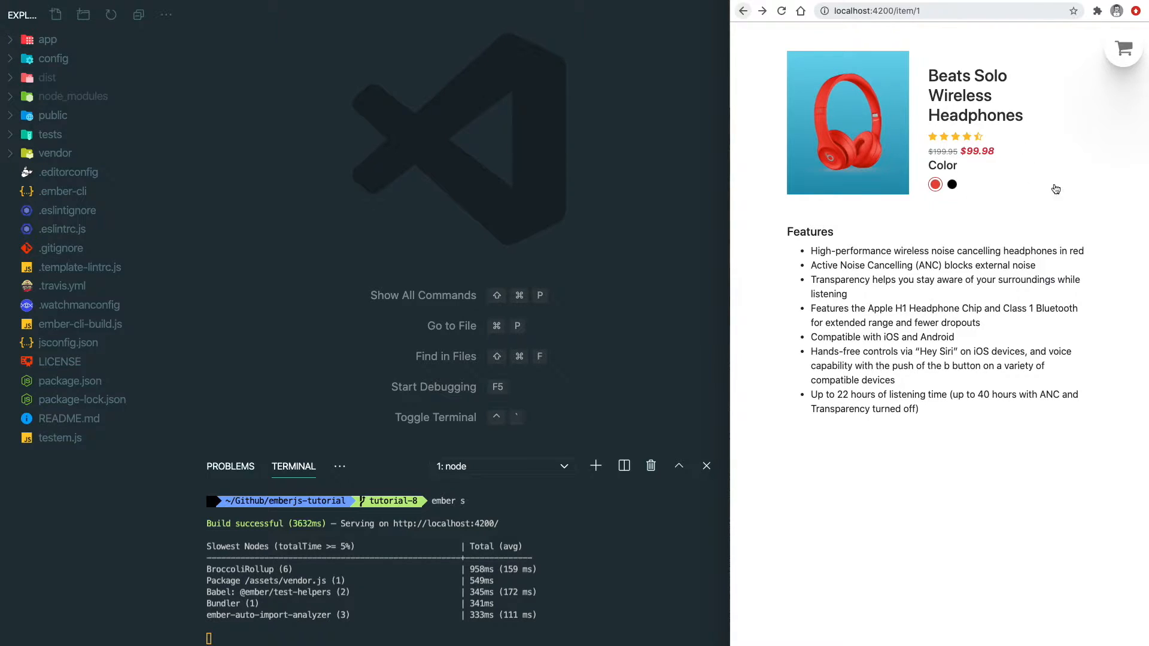
# Go to /shopping-cart from the top-right cart icon, showing subtotal, tax and $27.25 total
pyautogui.click(1123, 49)
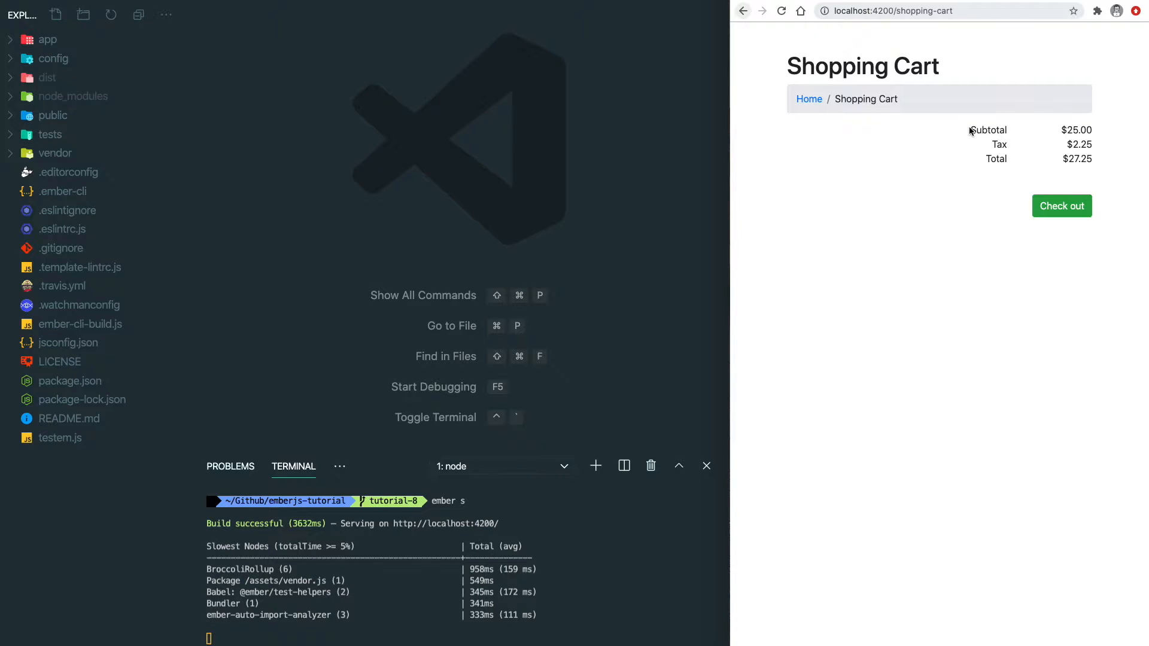
pyautogui.moveTo(993, 174)
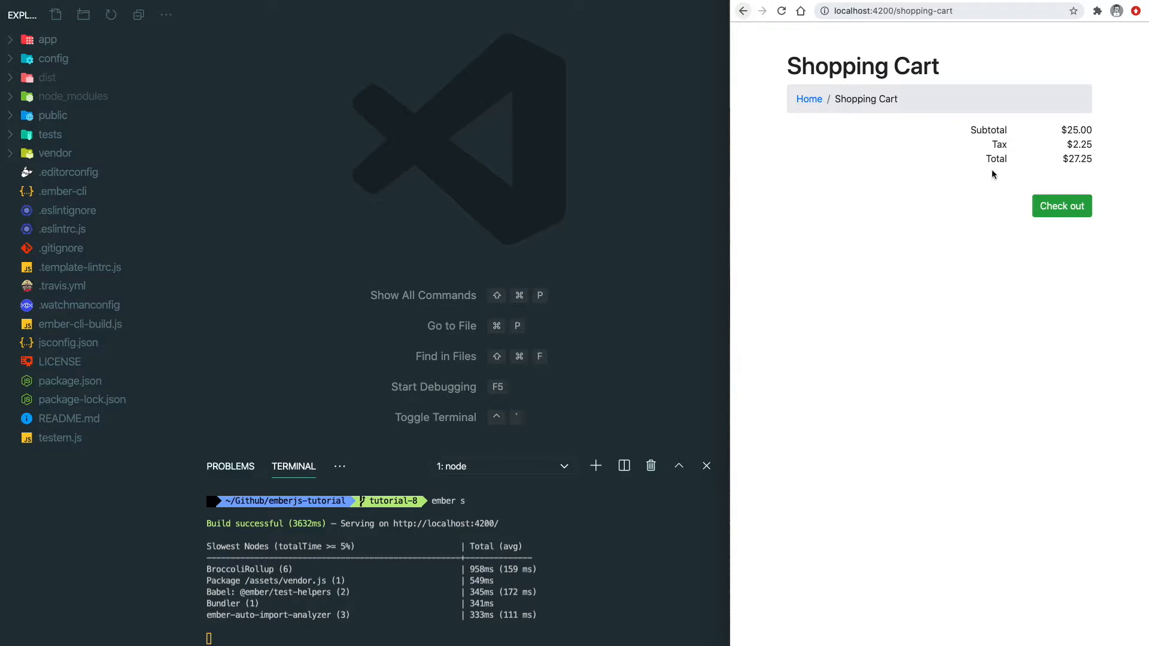
pyautogui.moveTo(1009, 133)
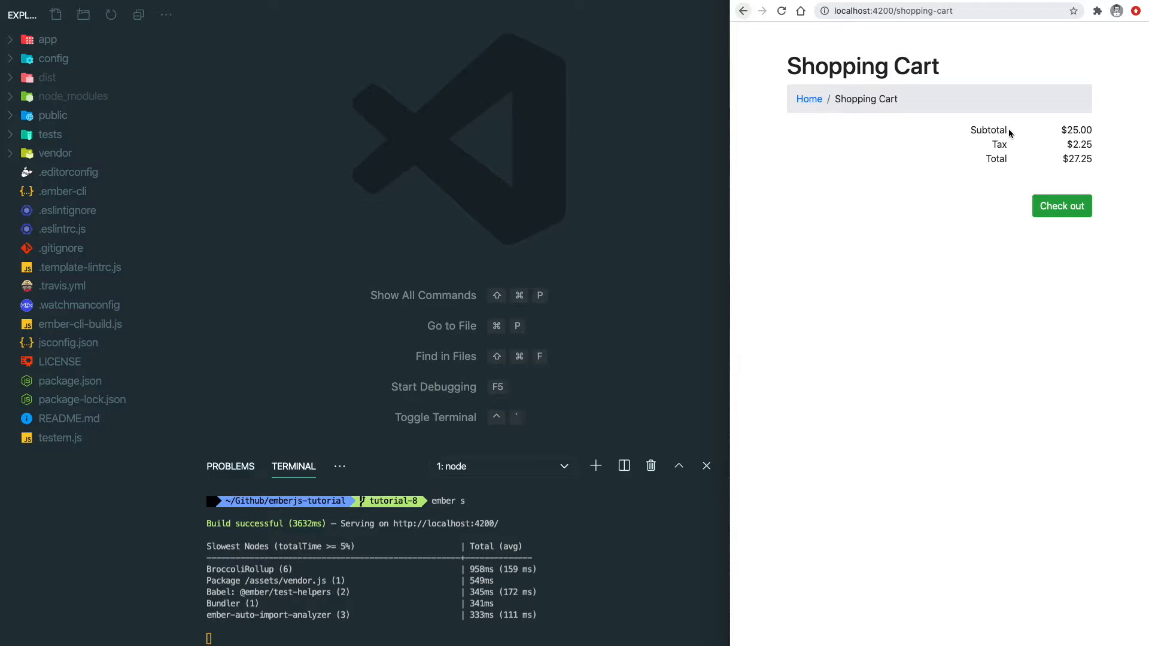
pyautogui.moveTo(847, 208)
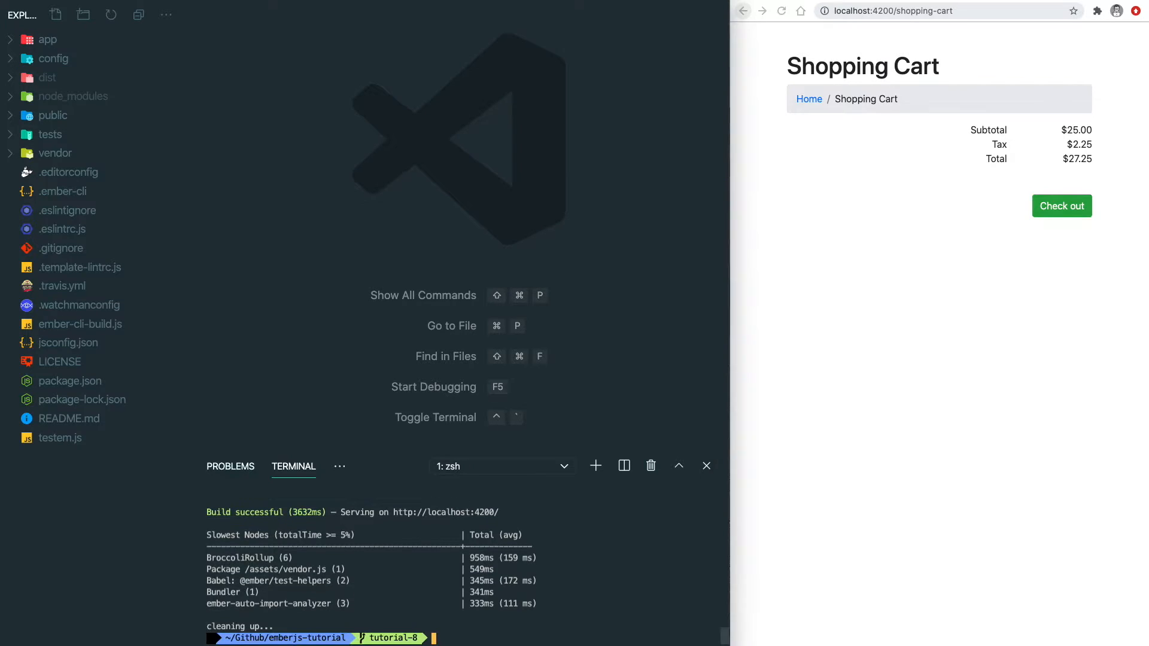
# Generate the cart service with ember g service and start typing an itemList property
pyautogui.write('ember g service cart')
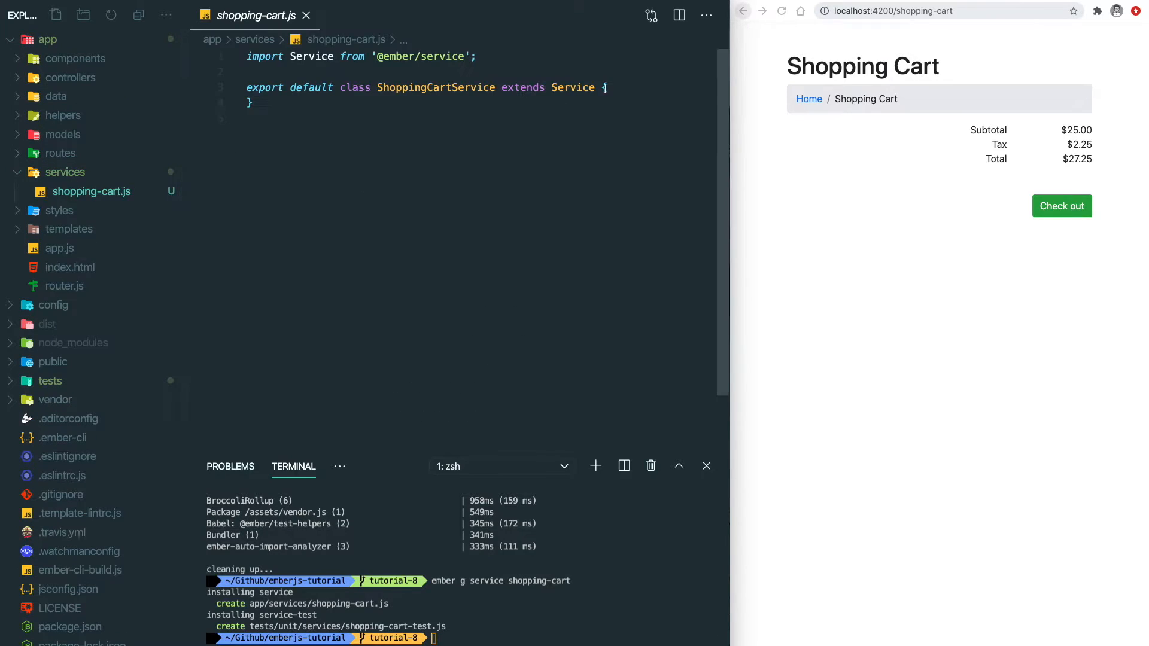
pyautogui.write('itemList =')
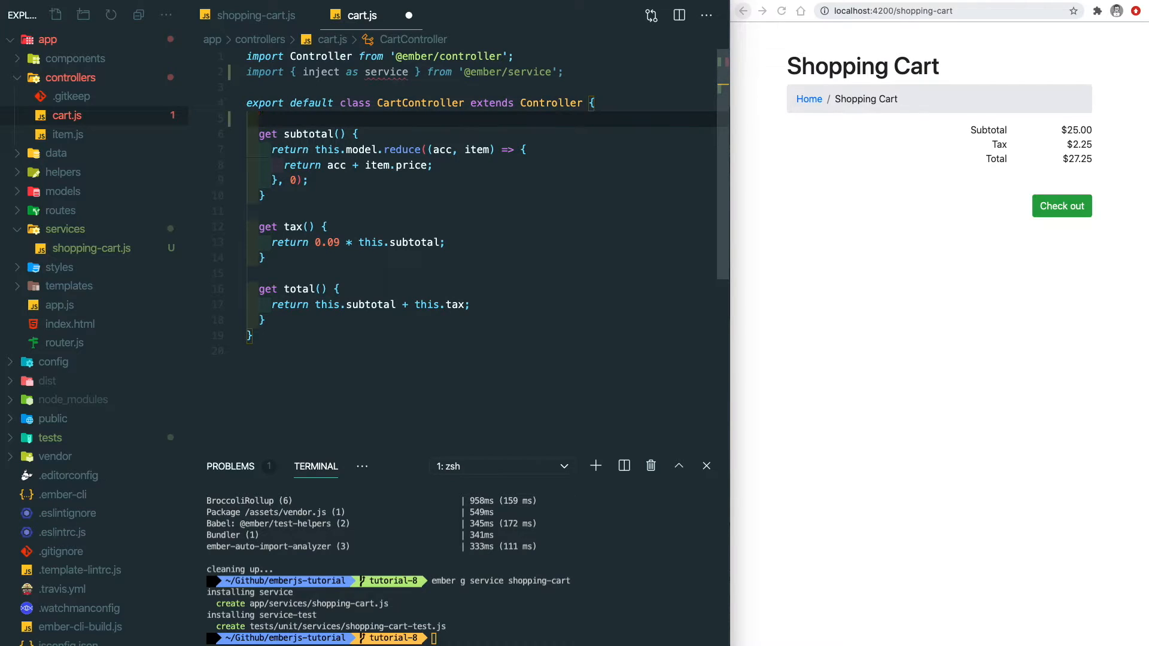
pyautogui.click(258, 118)
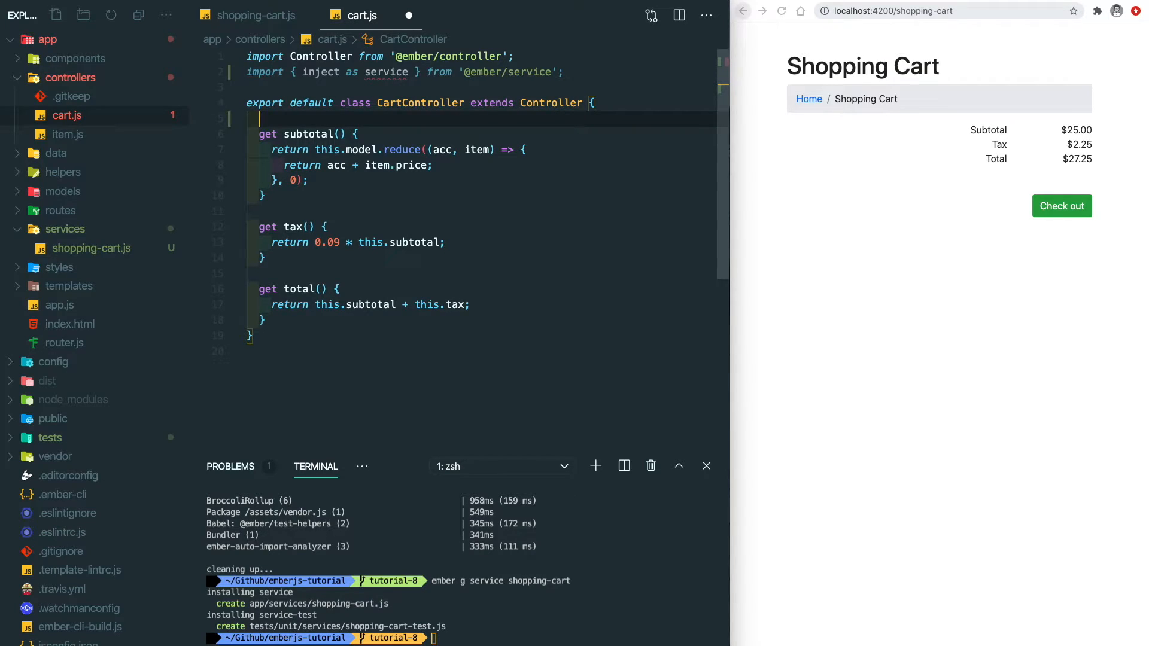
pyautogui.write('@service')
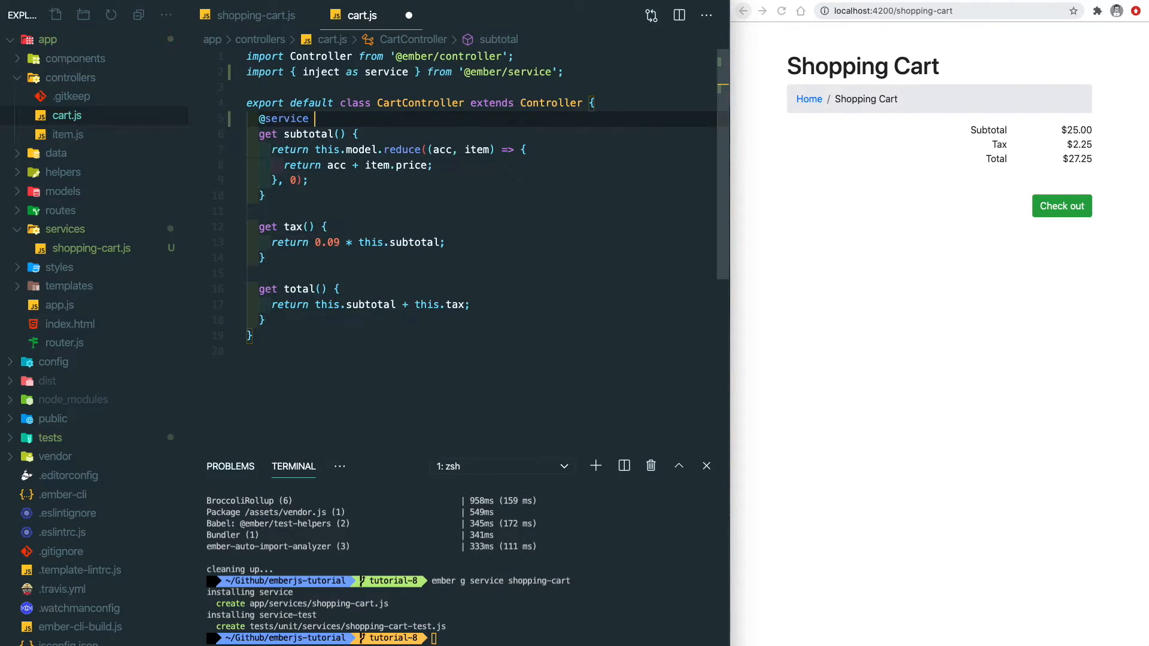
pyautogui.write('shoppingCa')
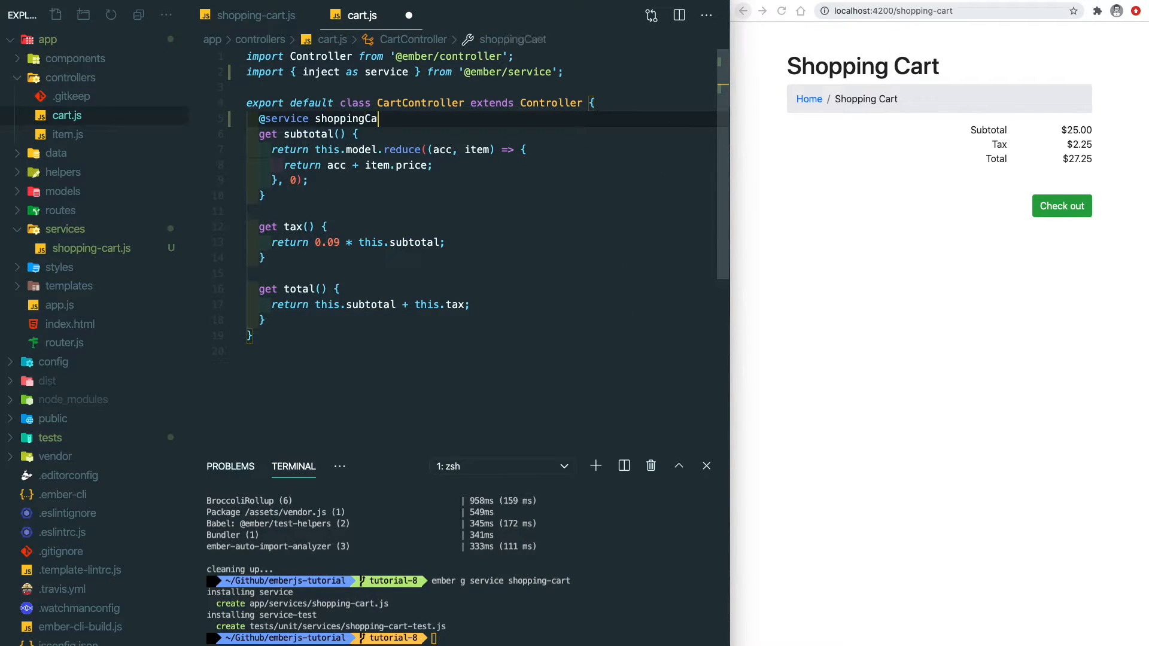
pyautogui.write('rt;')
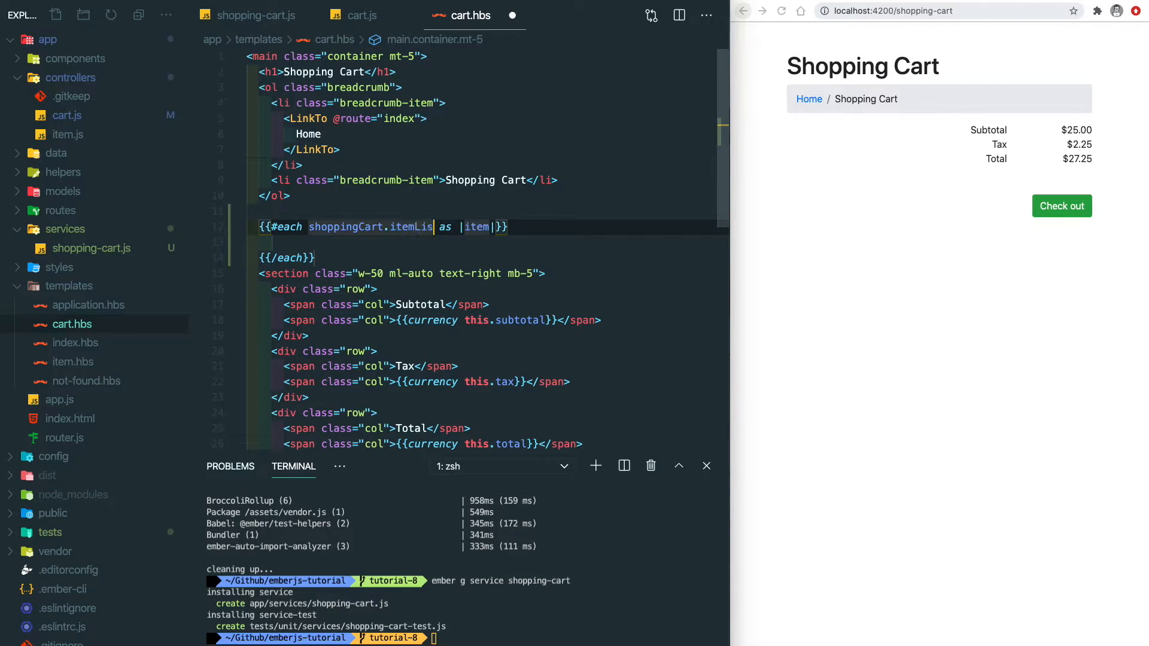
# Wrap each item in a div.d-flex.align-items-center with an <h4>{{item.name}}</h4> heading
pyautogui.write('div.d-flex.align-items-')
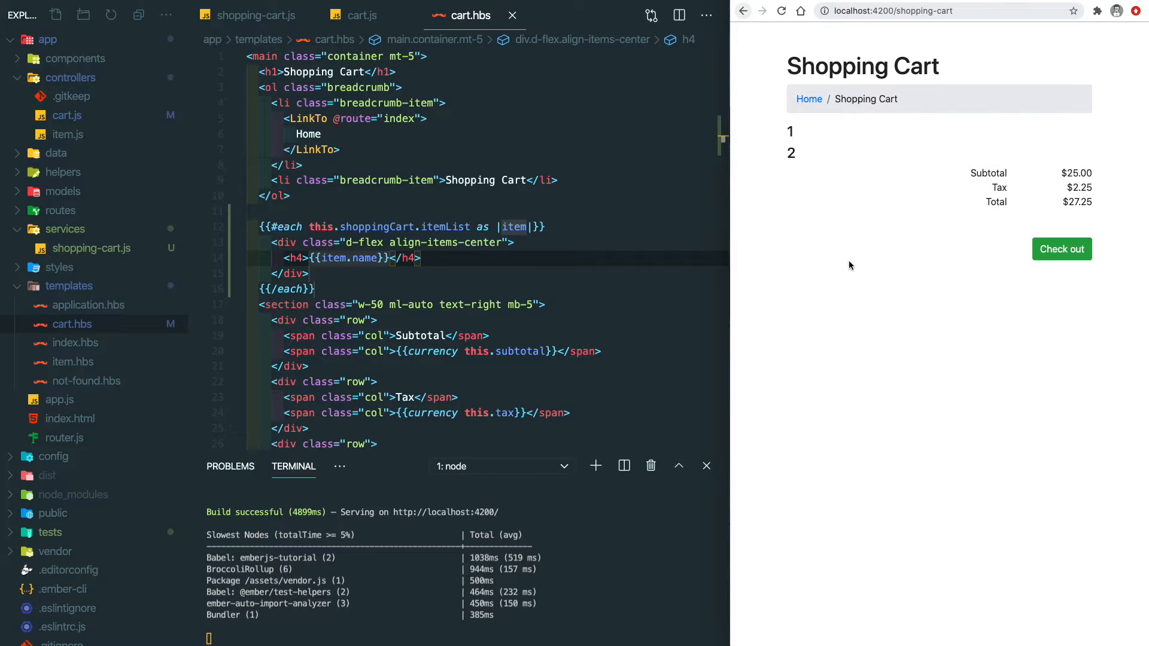
pyautogui.moveTo(799, 166)
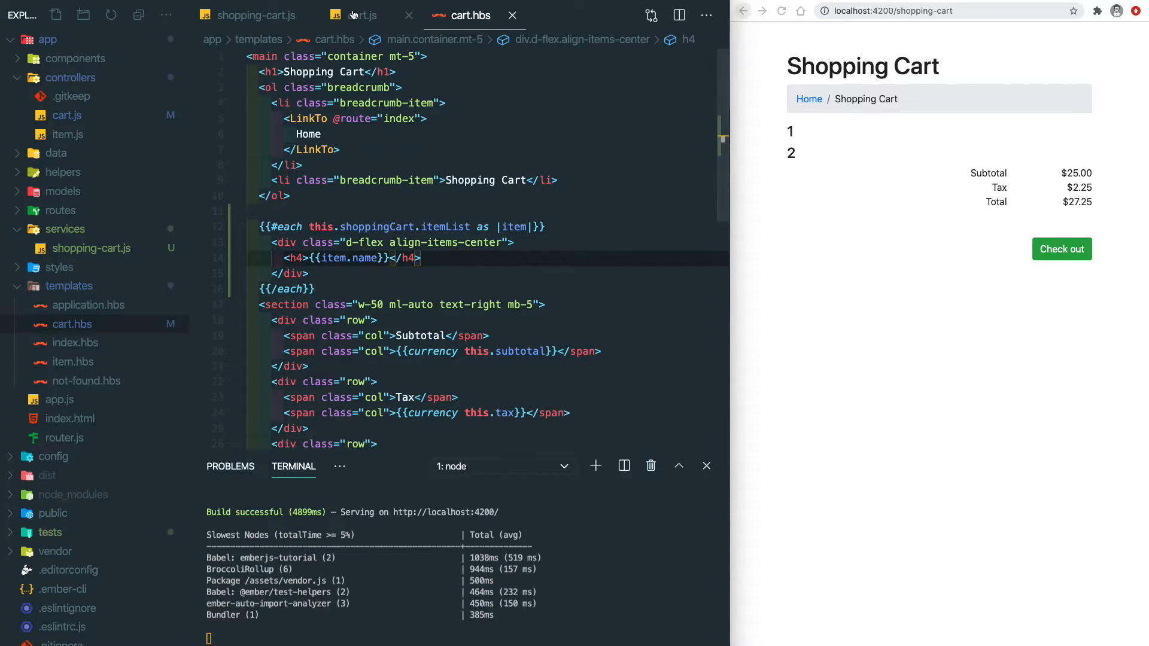
pyautogui.click(360, 15)
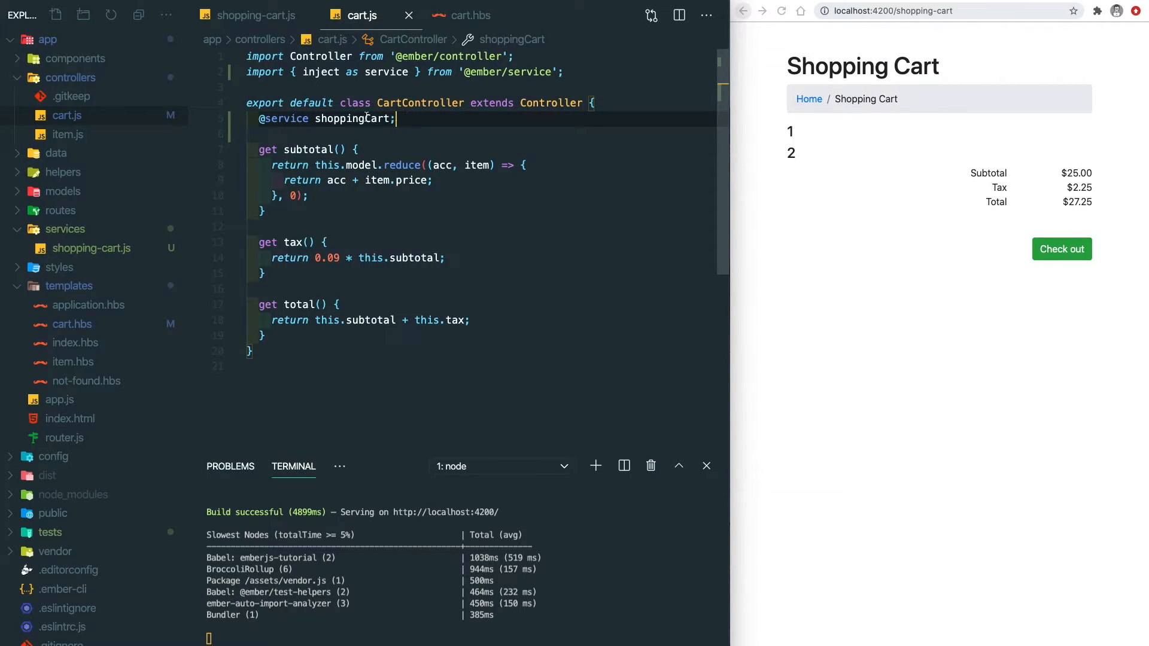
pyautogui.doubleClick(352, 118)
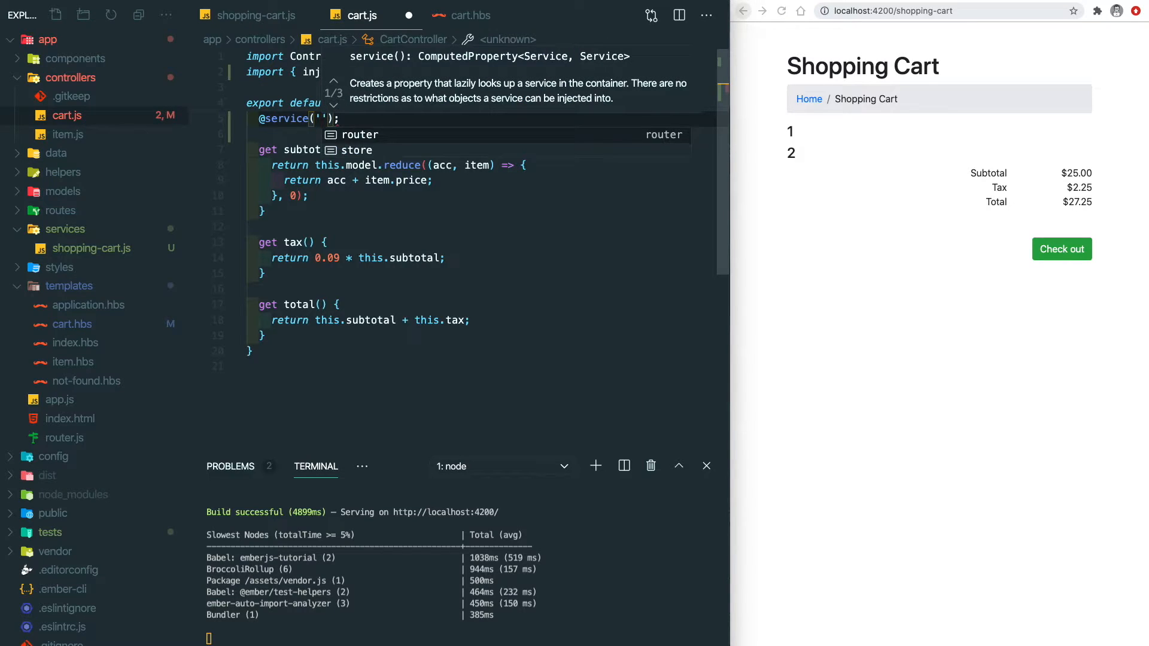
pyautogui.write('shopping-cart')
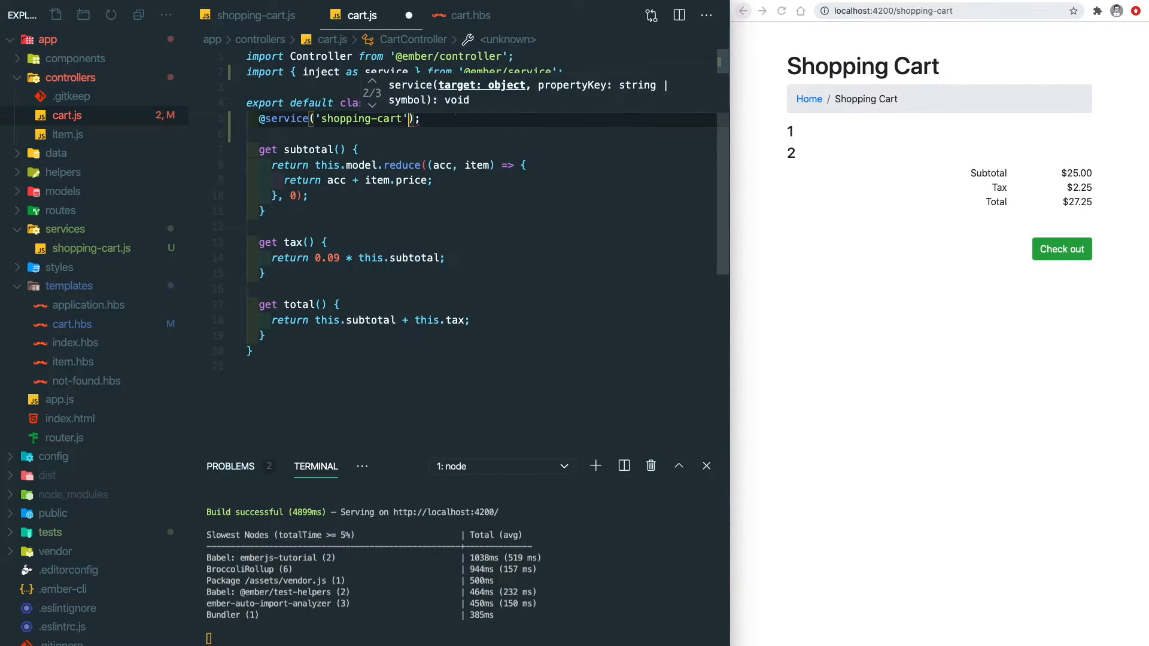
pyautogui.write('cart')
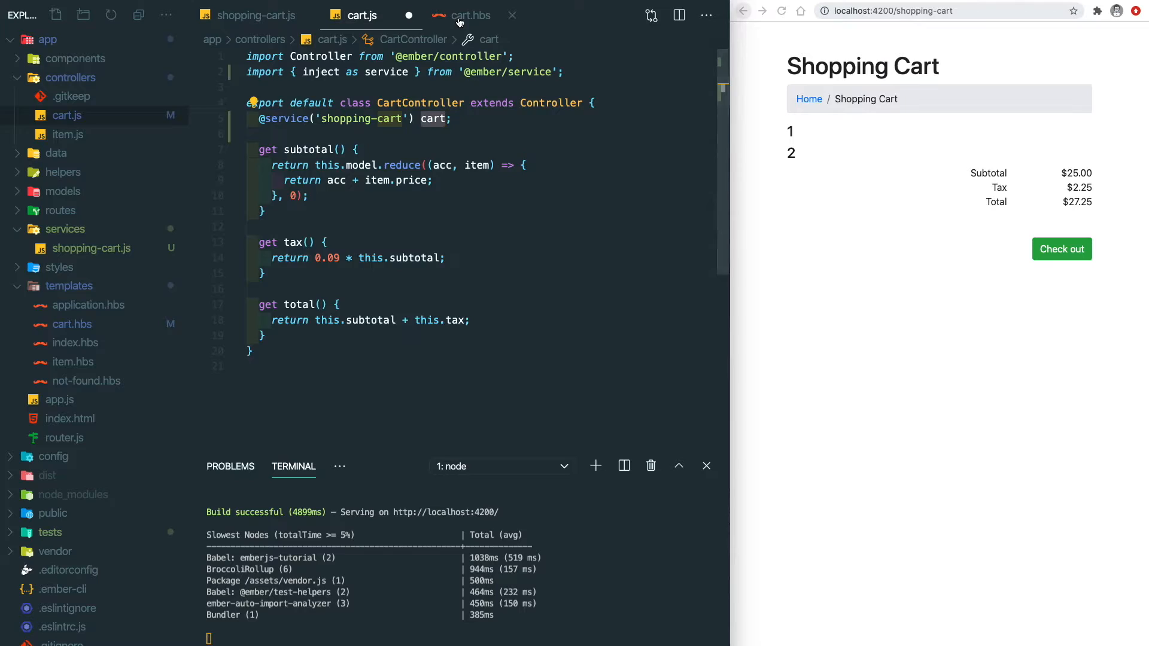
pyautogui.click(470, 14)
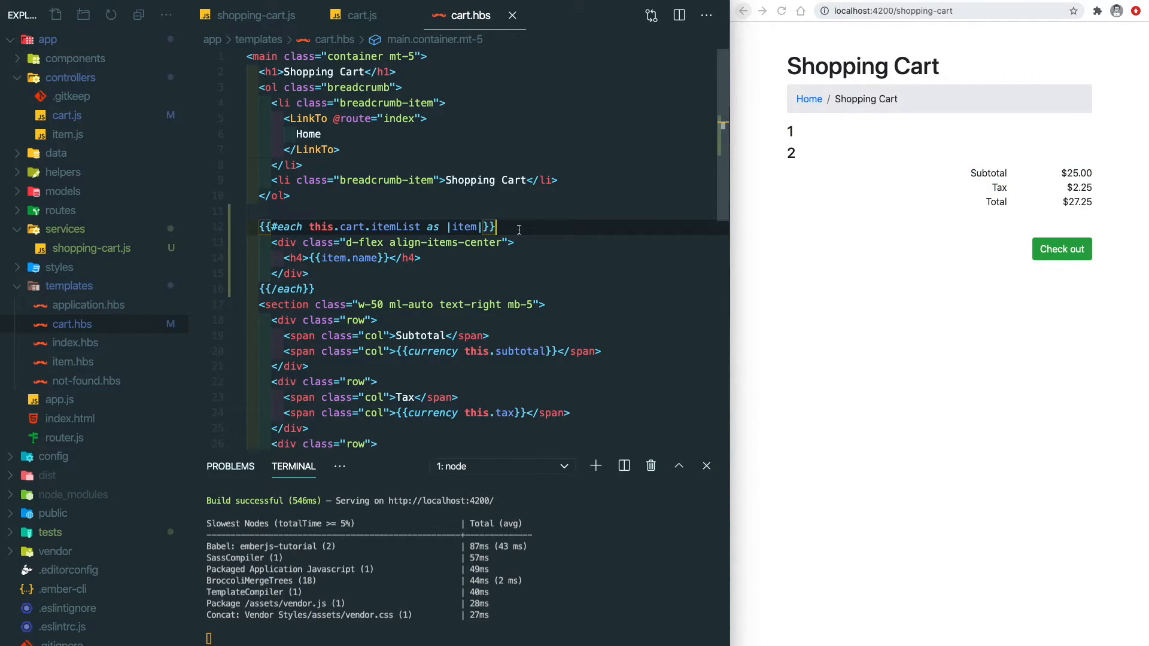
# Add a btn-info button with an fa-shopping-cart icon and 'Add to cart' text in a d-flex div
pyautogui.click(78, 59)
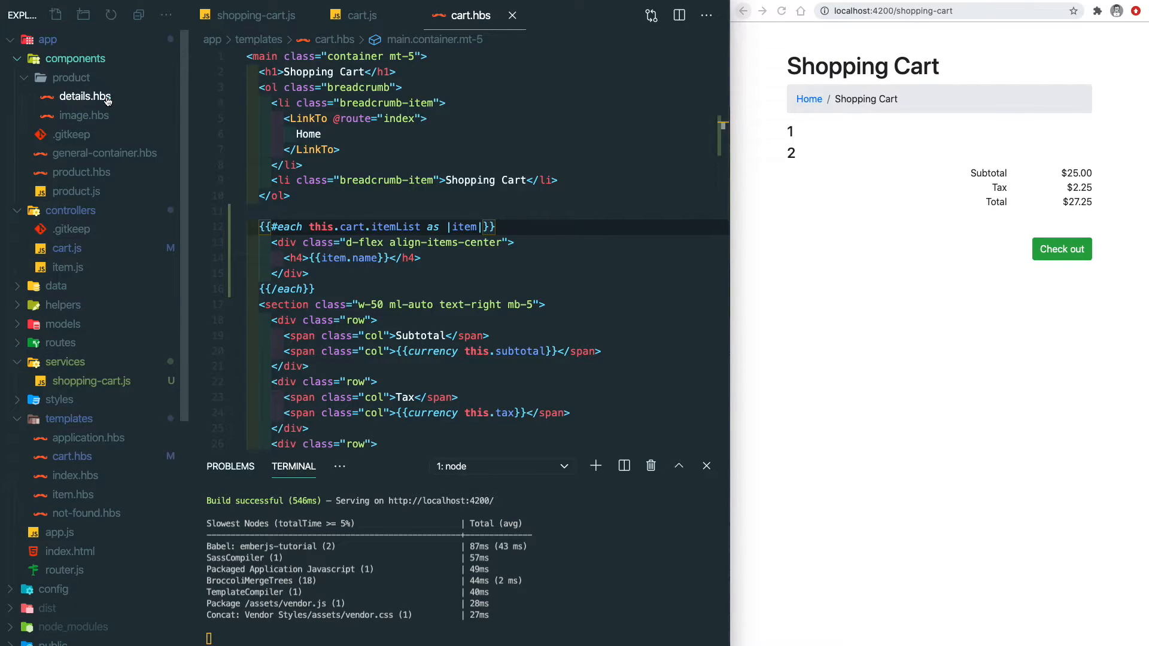
pyautogui.click(85, 96)
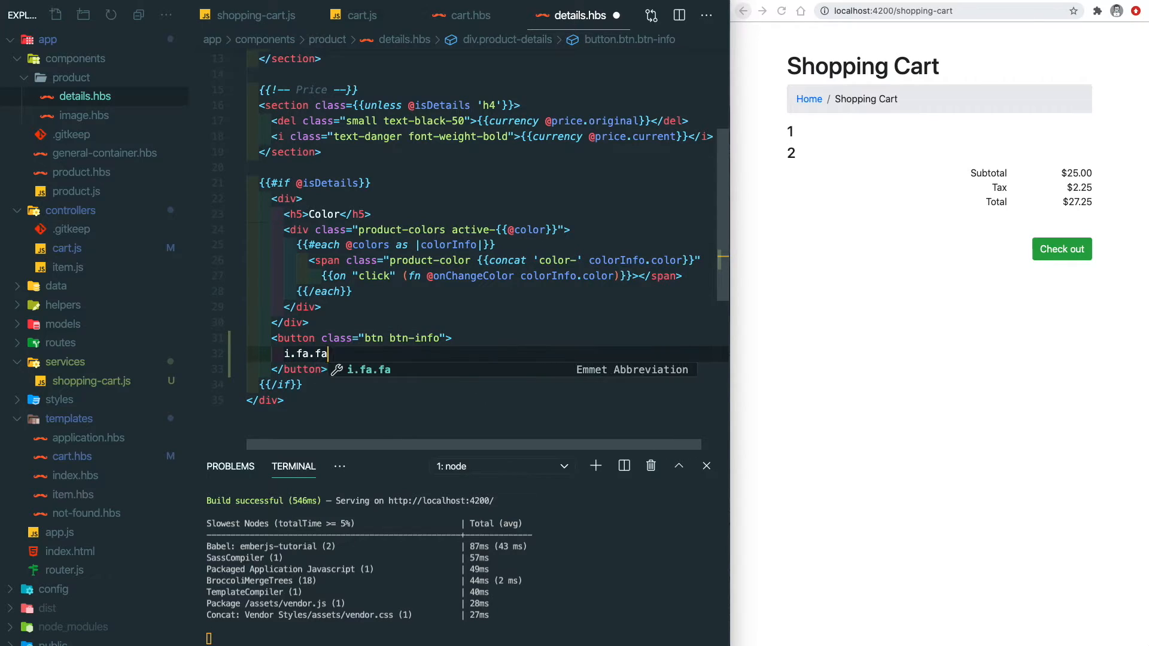
pyautogui.press('Tab')
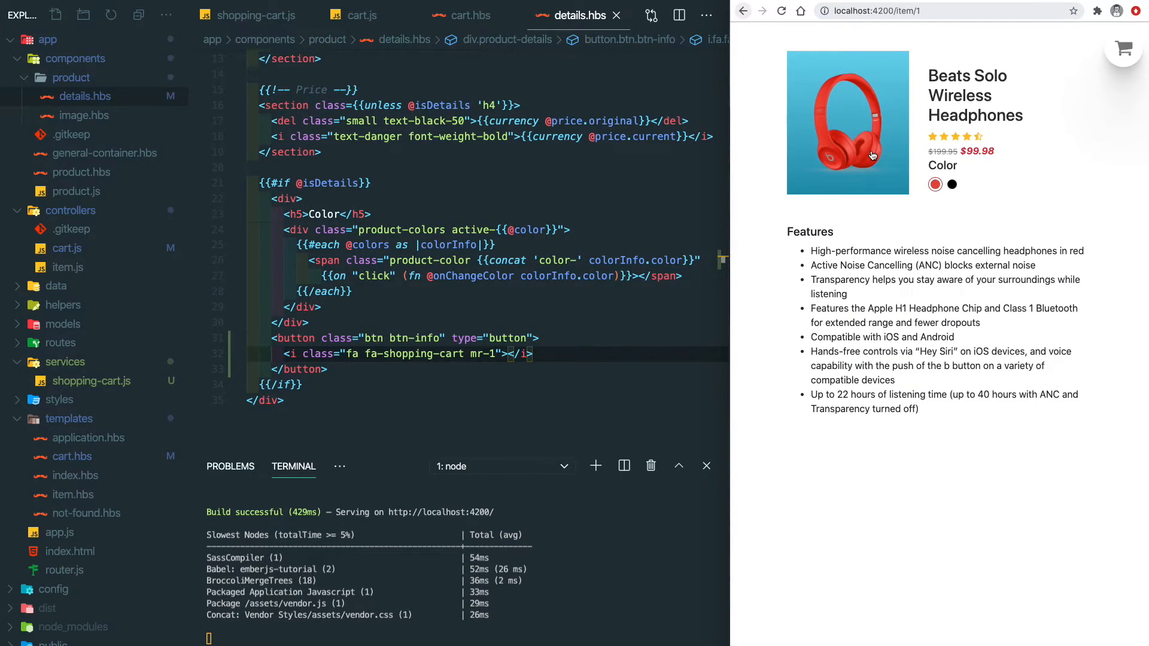
pyautogui.write('Add to c')
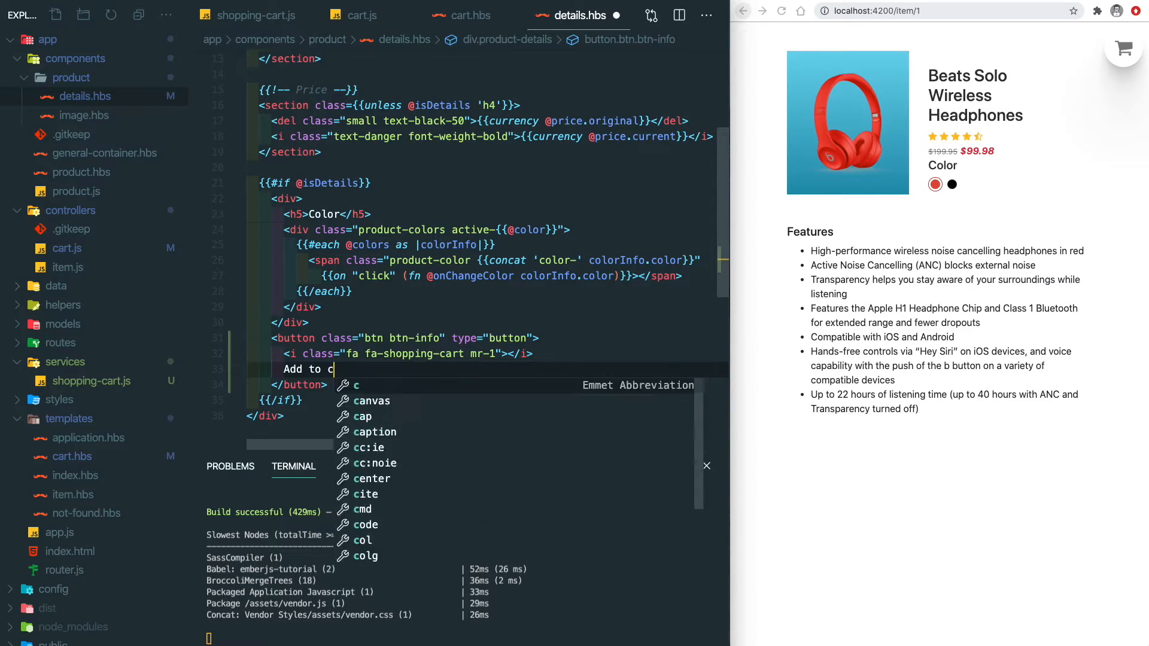
pyautogui.write('div.d-flex.justify-cont')
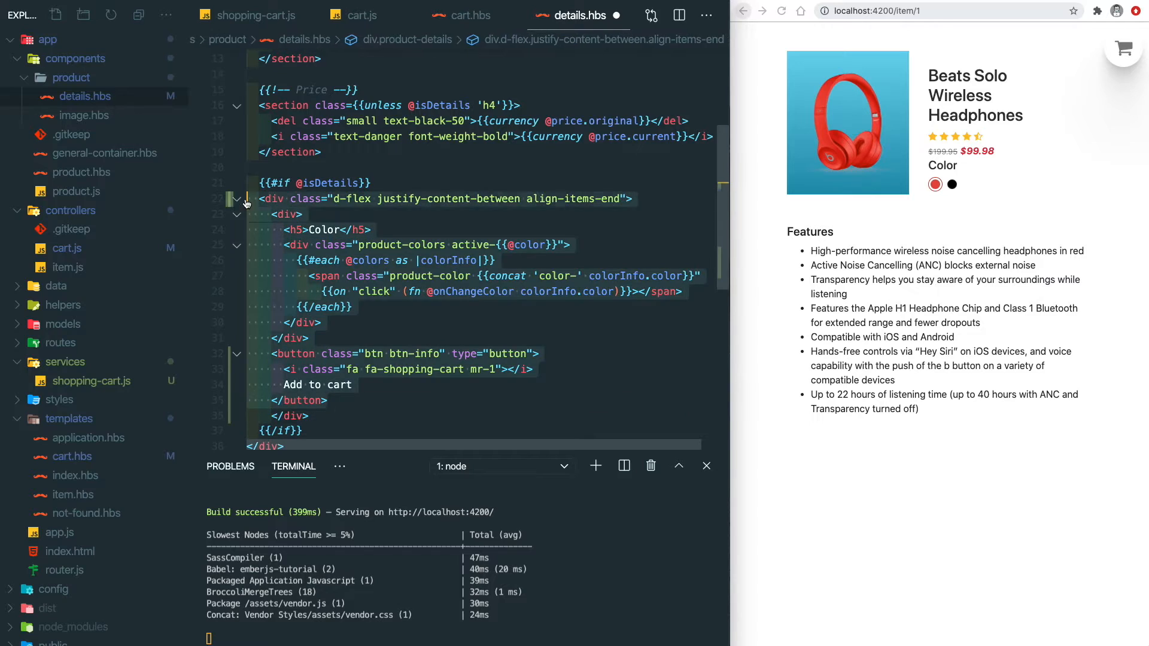
# Attach {{on "click" this.addToCart}} to the Add to cart button
pyautogui.click(546, 369)
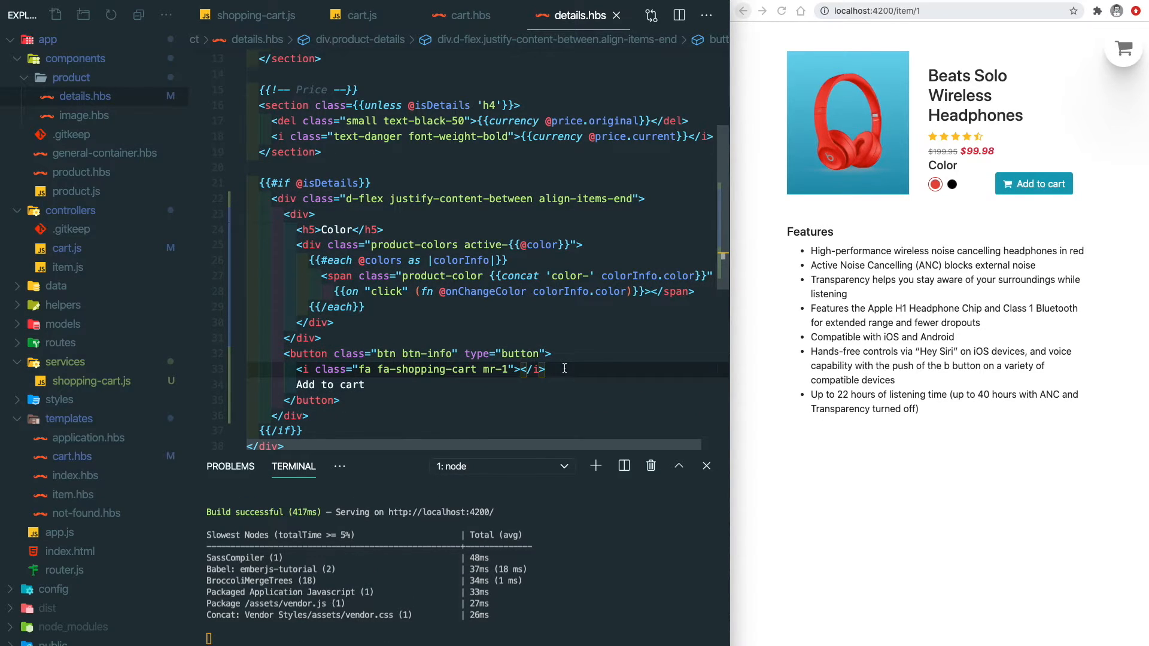
pyautogui.write('{{}}')
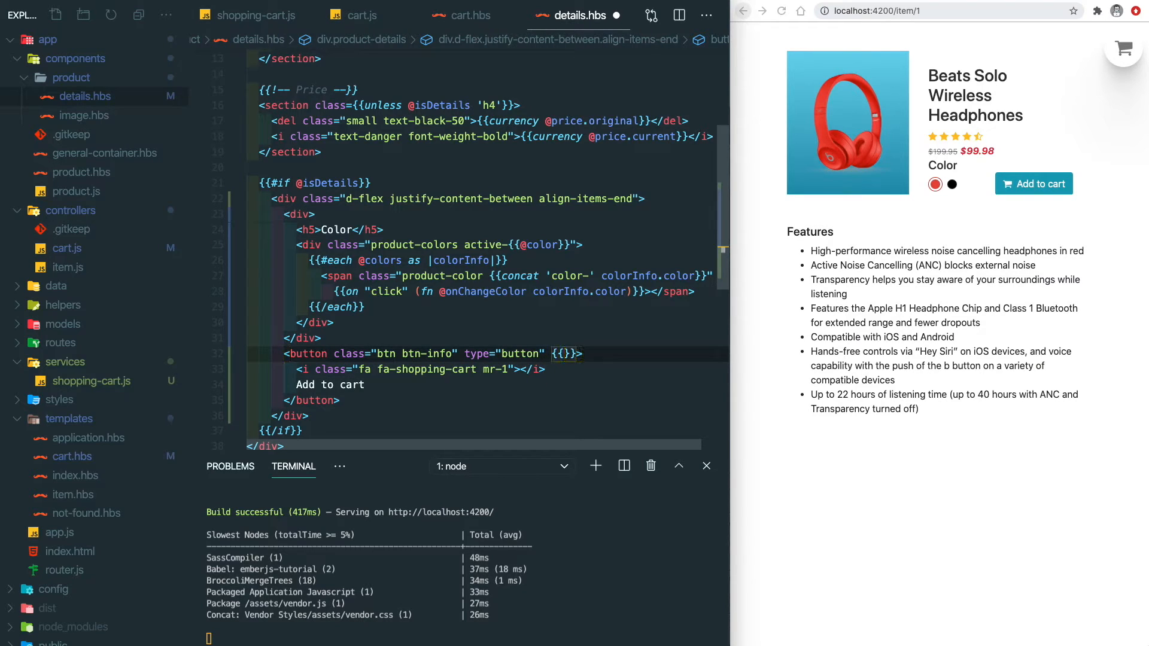
pyautogui.write('o')
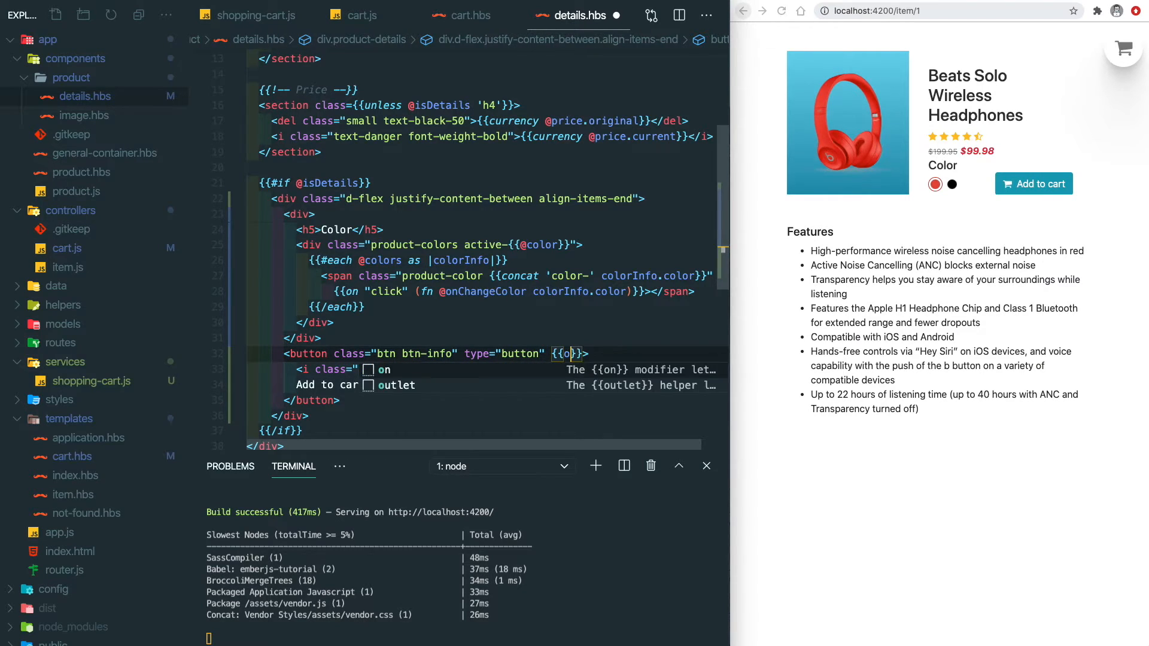
pyautogui.write('n "click"')
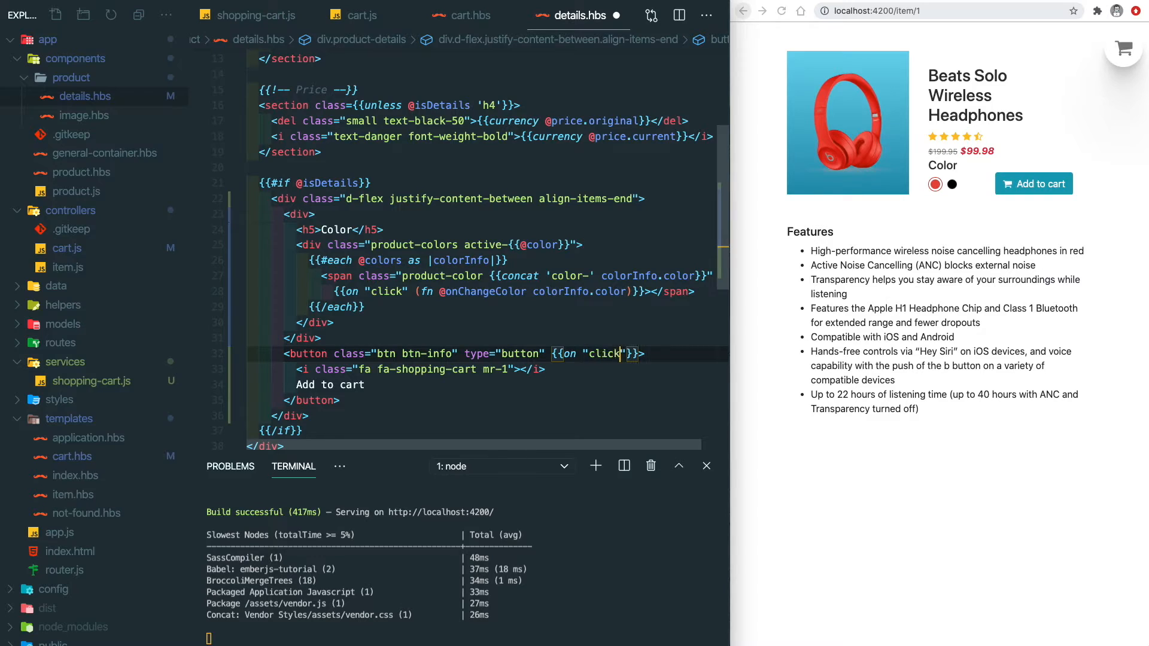
pyautogui.write('this.addToCart')
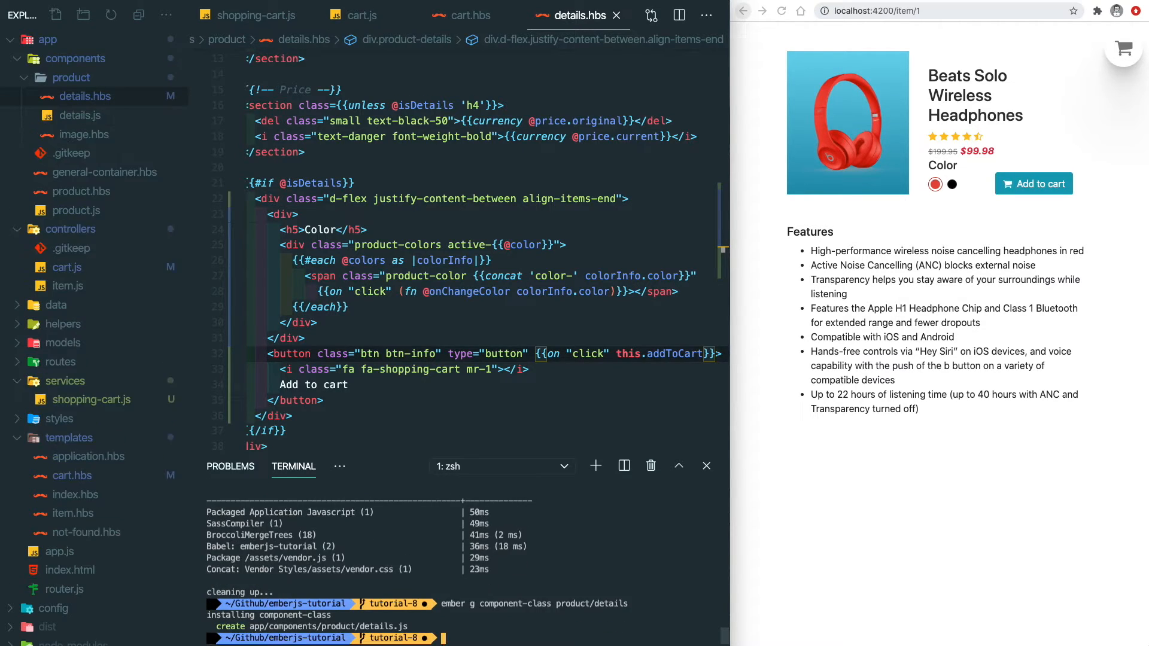
pyautogui.click(579, 15)
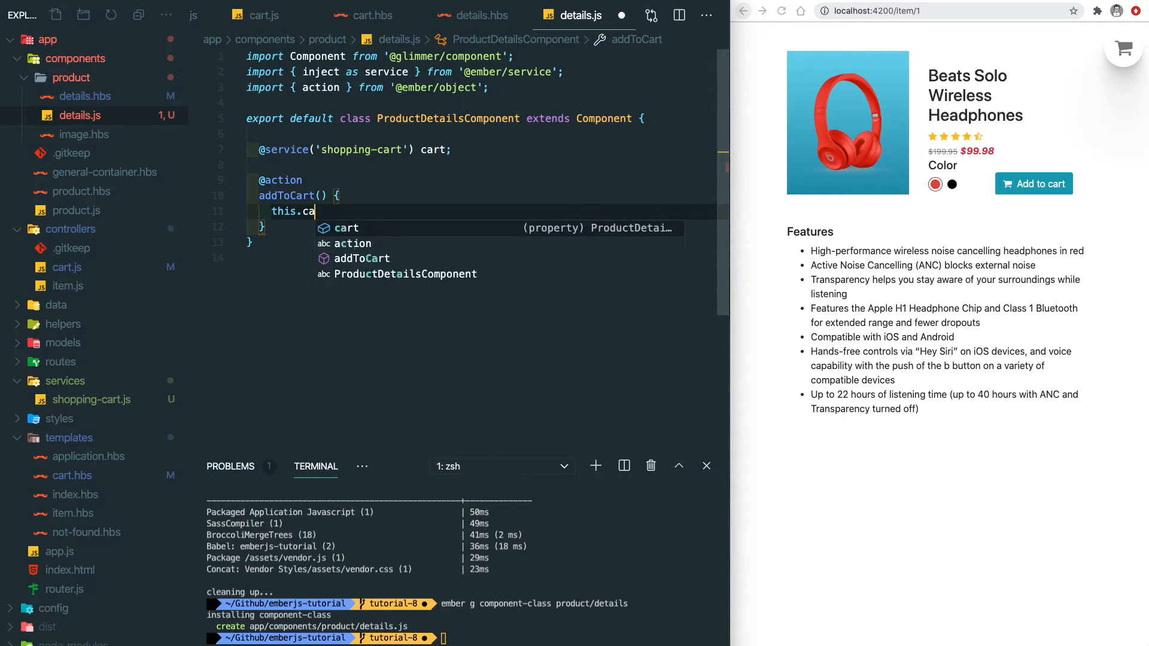
# Make addToCart destructure name, color, colors and price and call cart.addItem with the matching image
pyautogui.write('rt.addItem();')
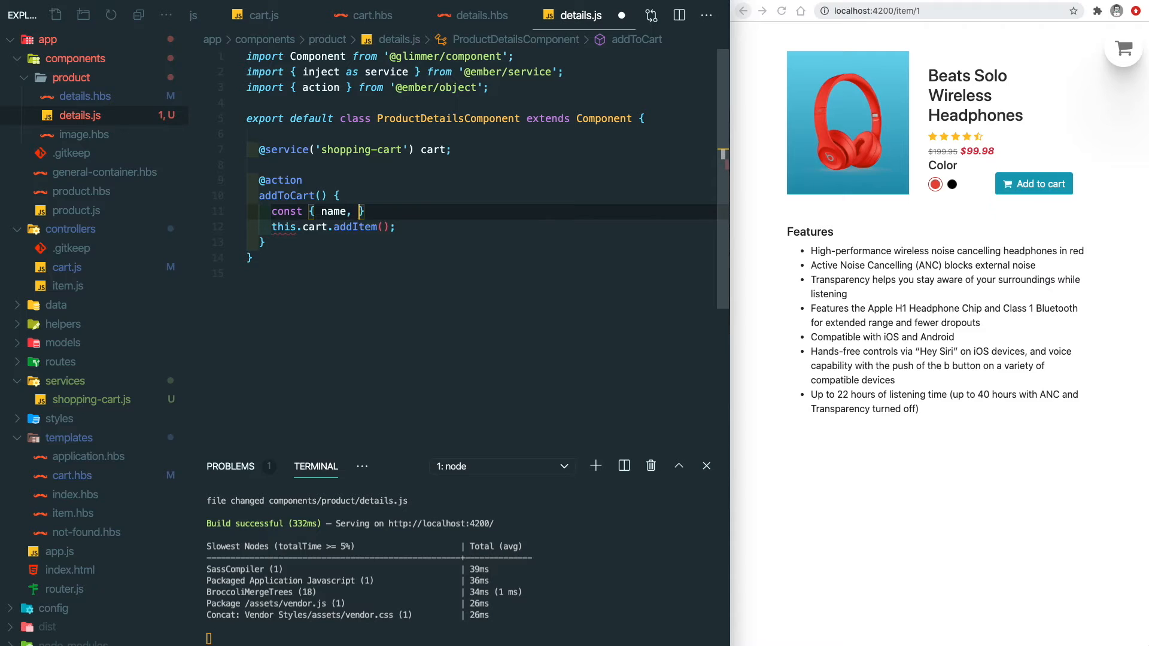
pyautogui.write('color, colors, price')
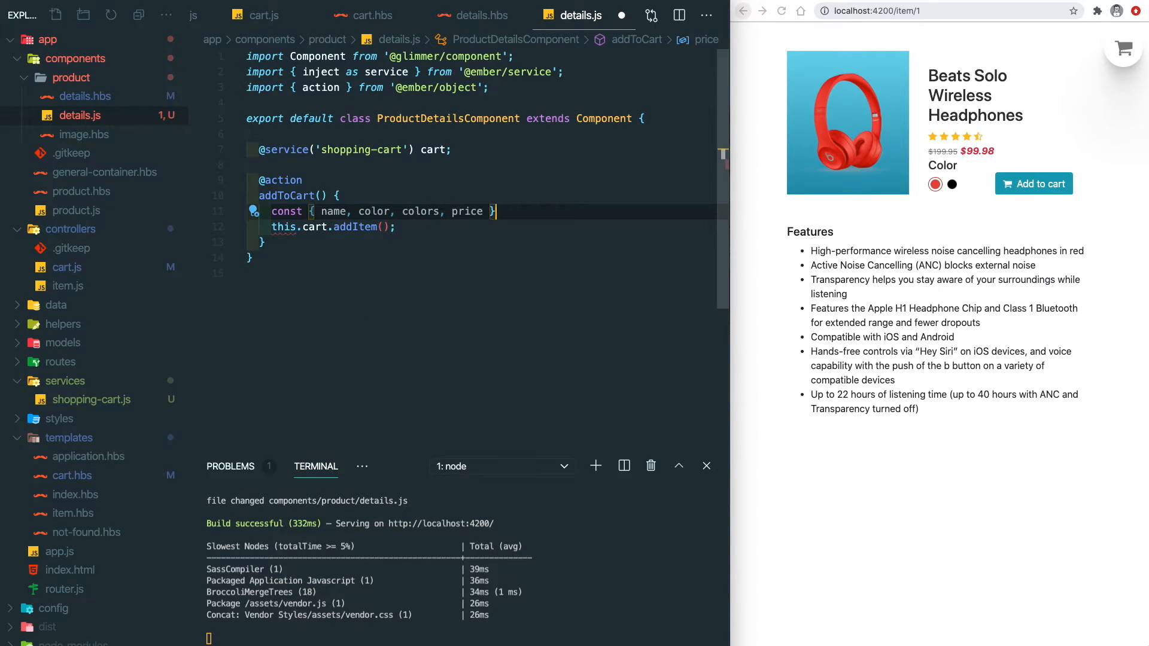
pyautogui.write('name,')
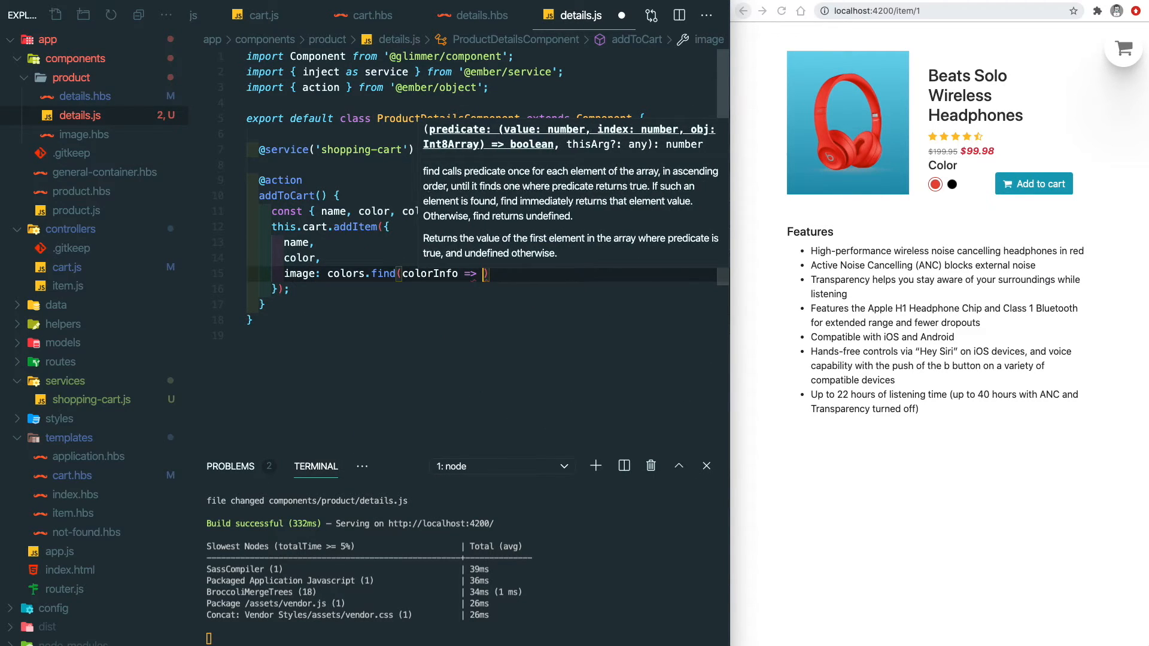
pyautogui.write('colorInfo.color === color')
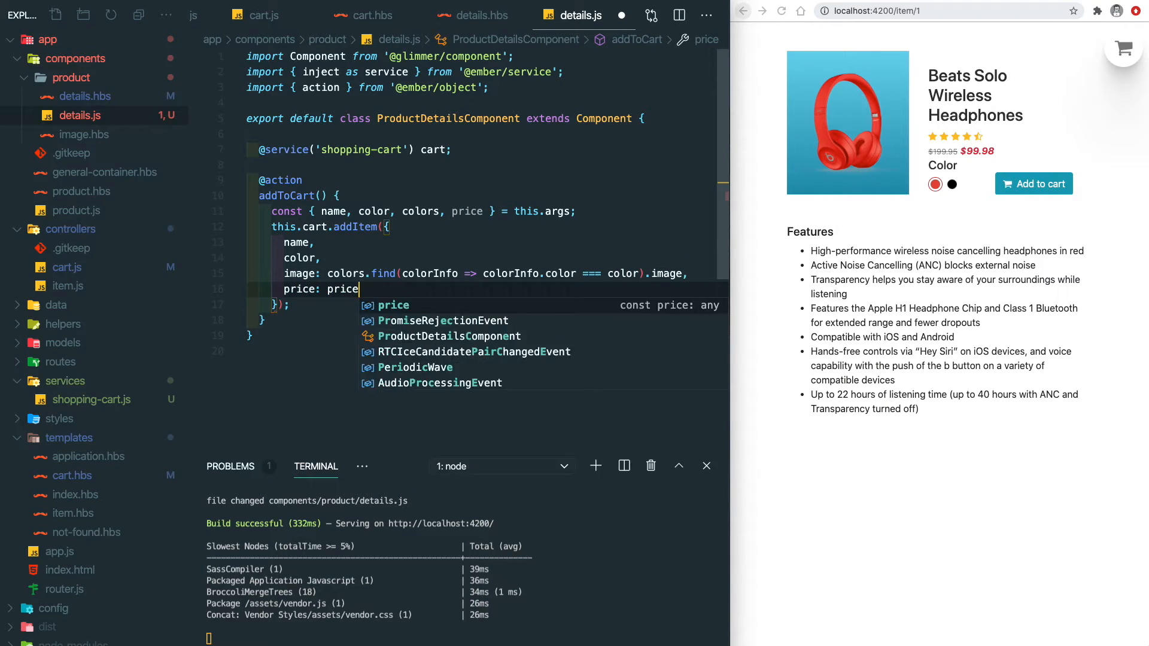
pyautogui.write('.current,')
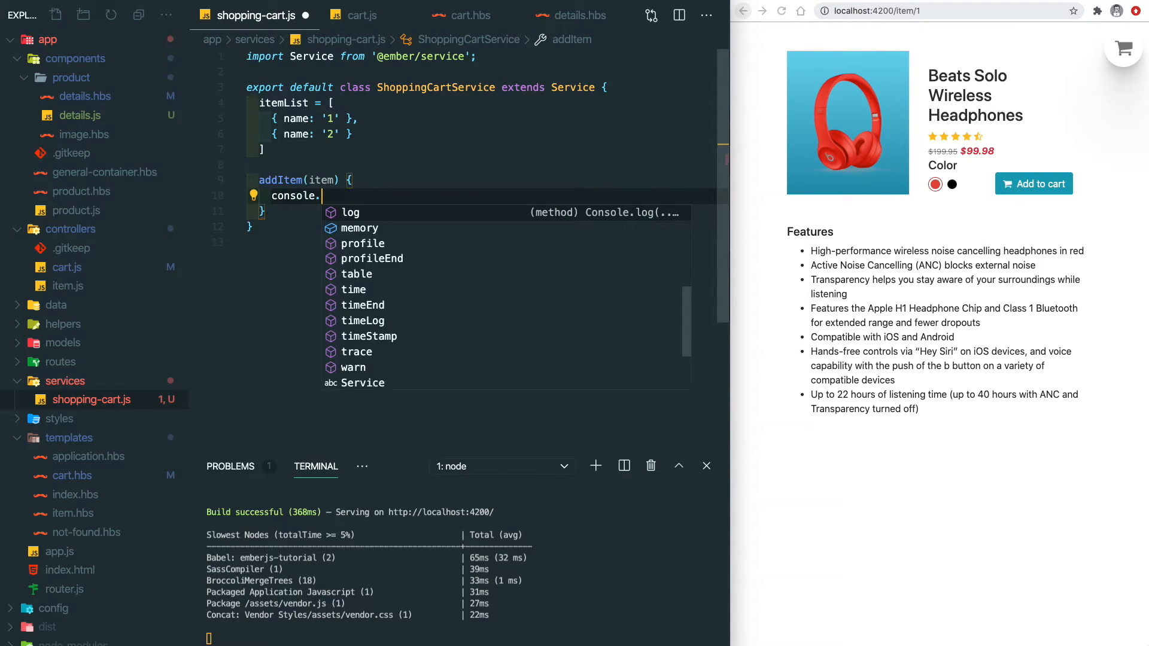
# Log each item in addItem, then add red and black headphones and expand the logged entry
pyautogui.write('log(item);')
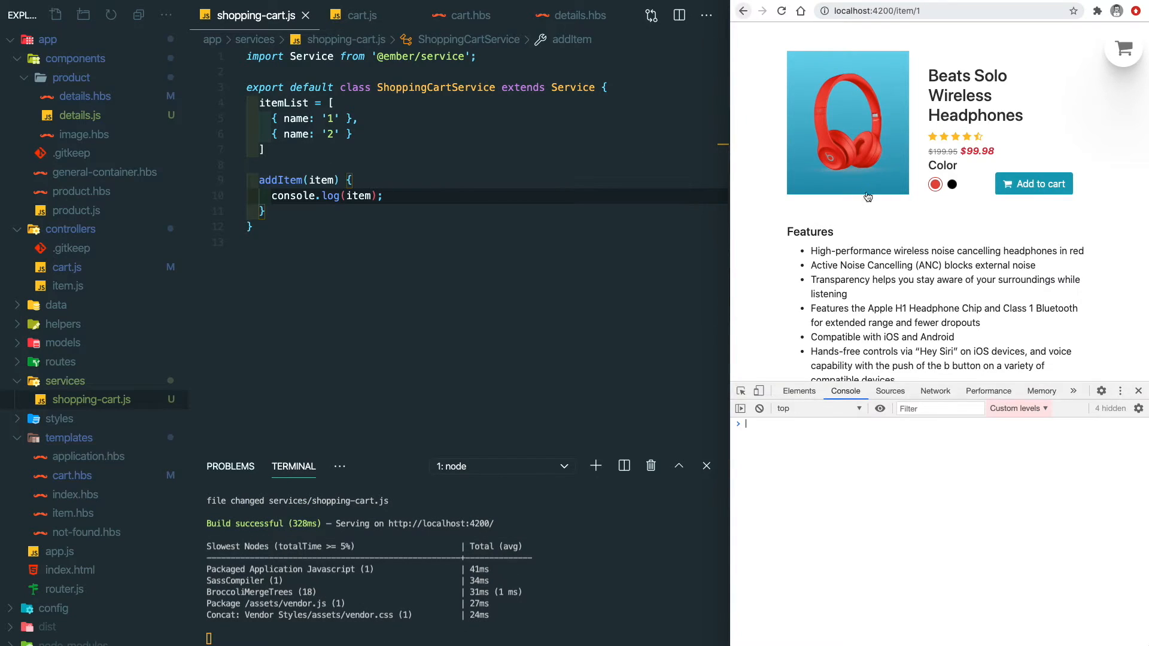
pyautogui.click(1033, 183)
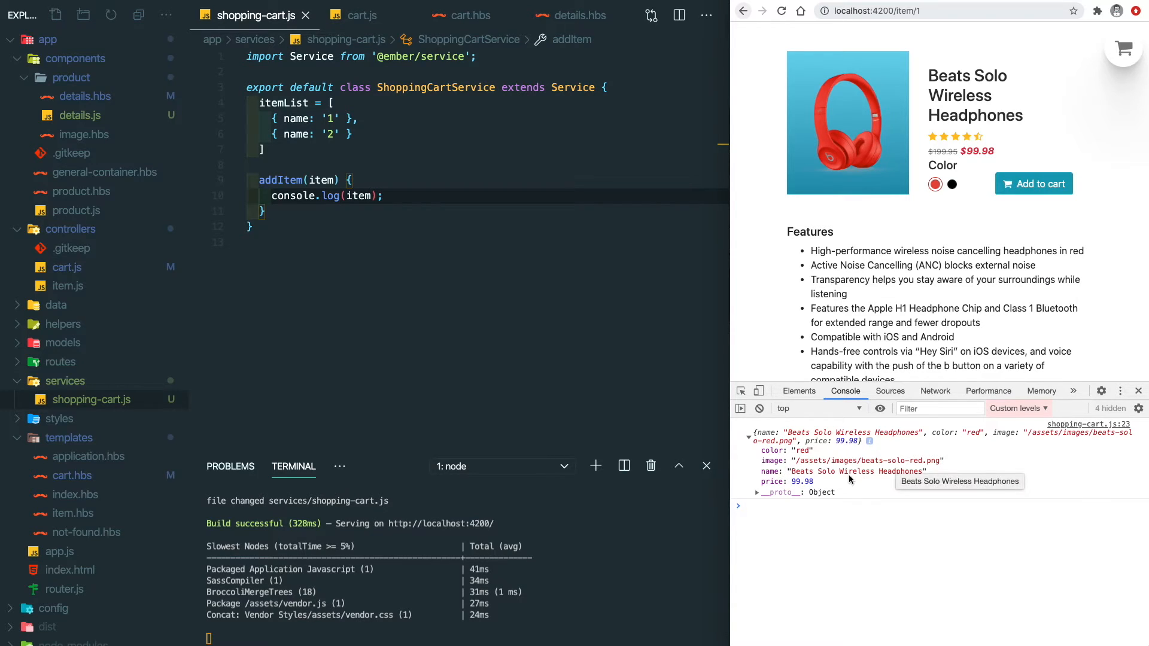
pyautogui.click(952, 184)
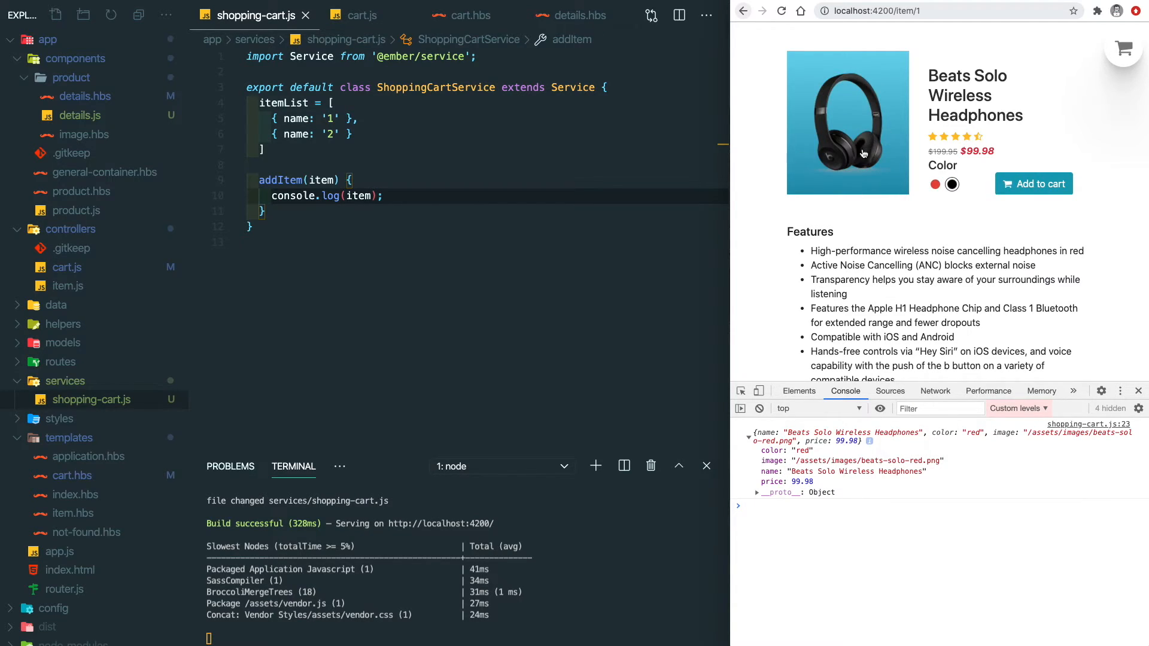
pyautogui.click(1033, 183)
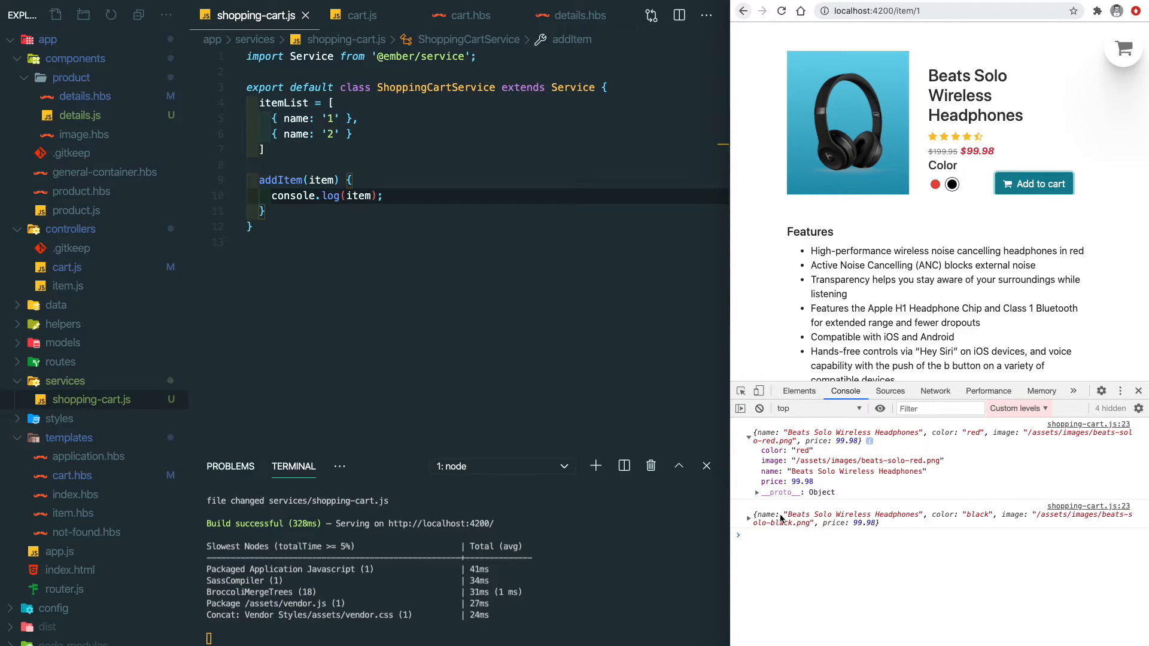
pyautogui.click(748, 518)
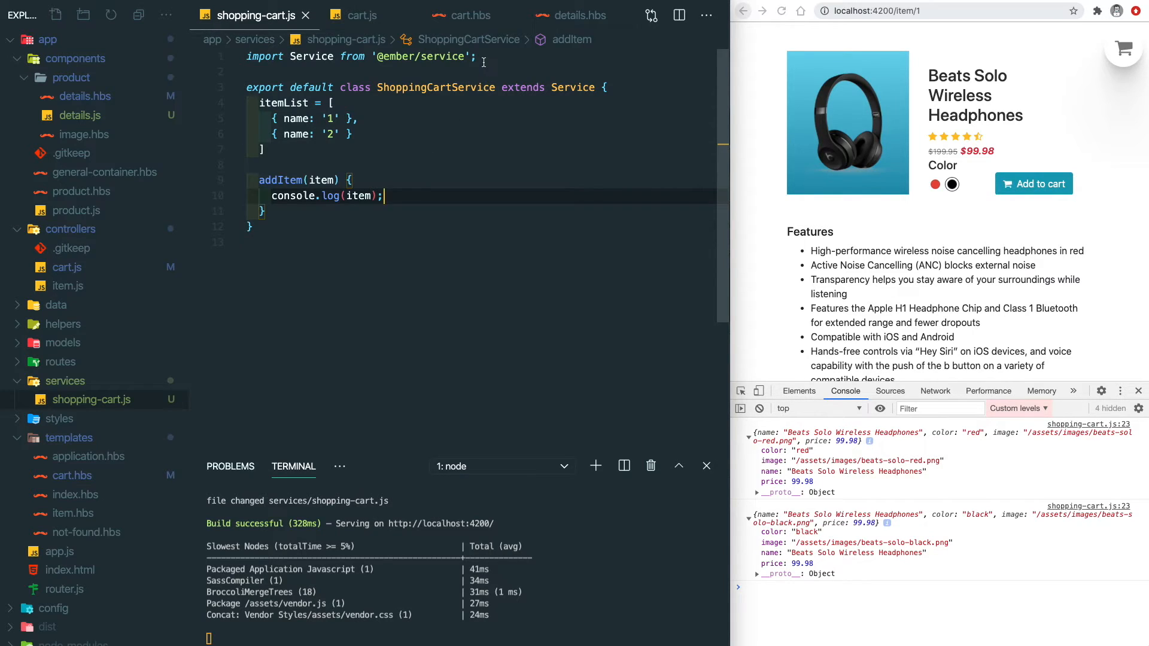
# Replace addItem's console.log with this.itemList = [...this.itemList, item] in shopping-cart.js and save
pyautogui.write('imtr')
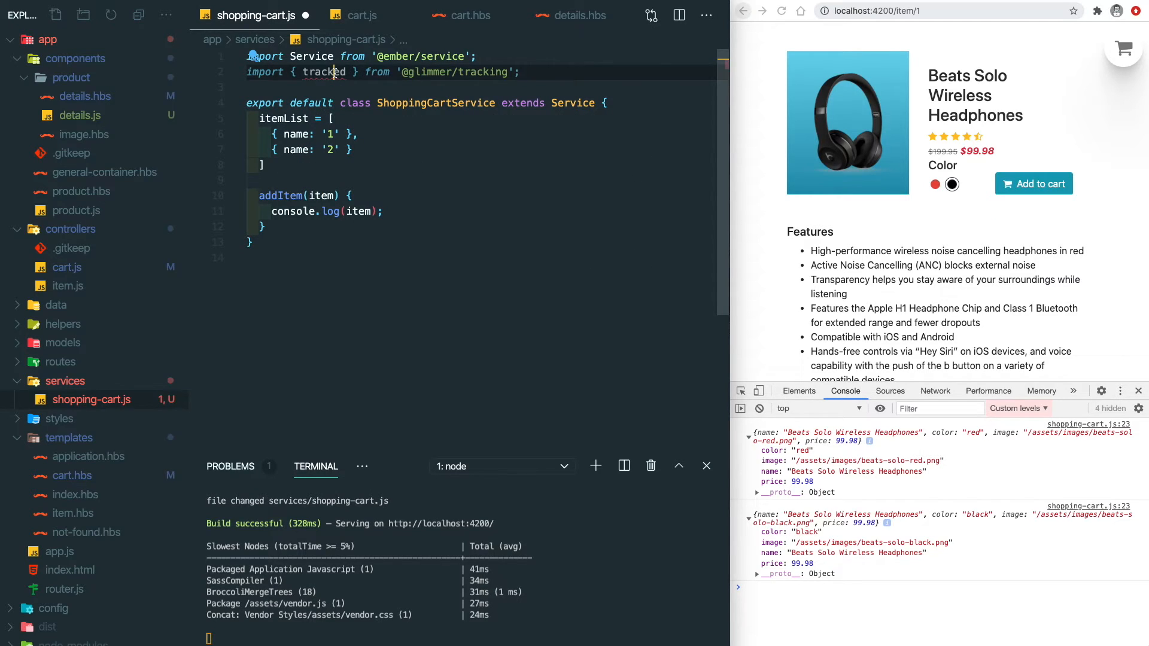
pyautogui.write('@tracked')
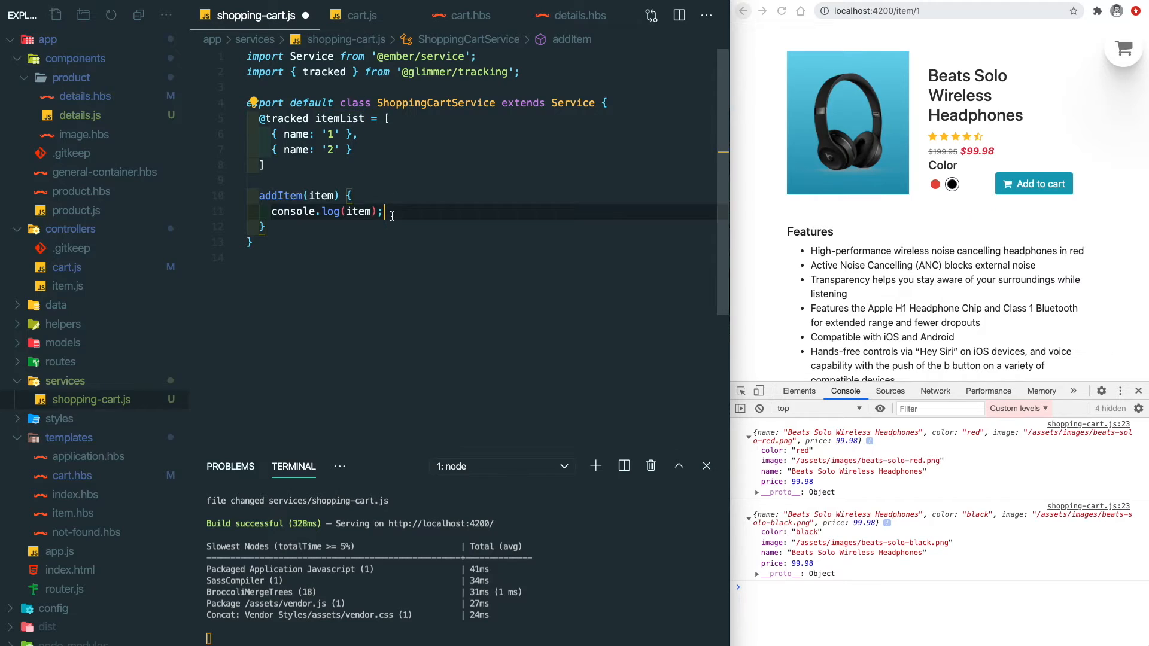
pyautogui.write('this.itemList = [...')
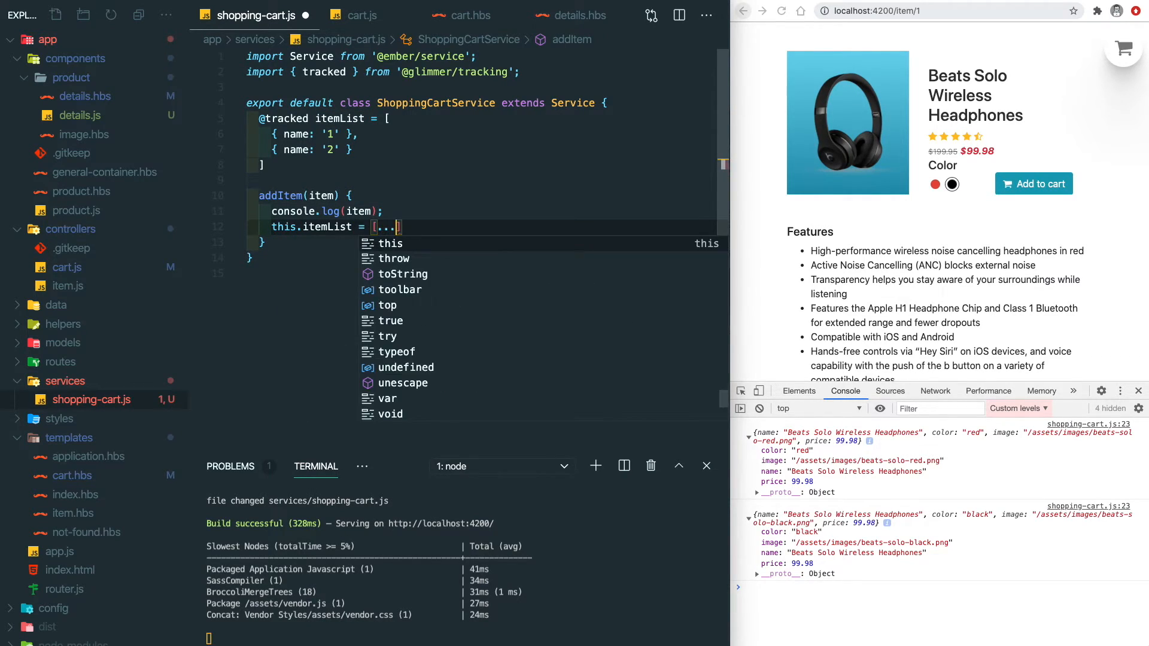
pyautogui.write('this.itemList,')
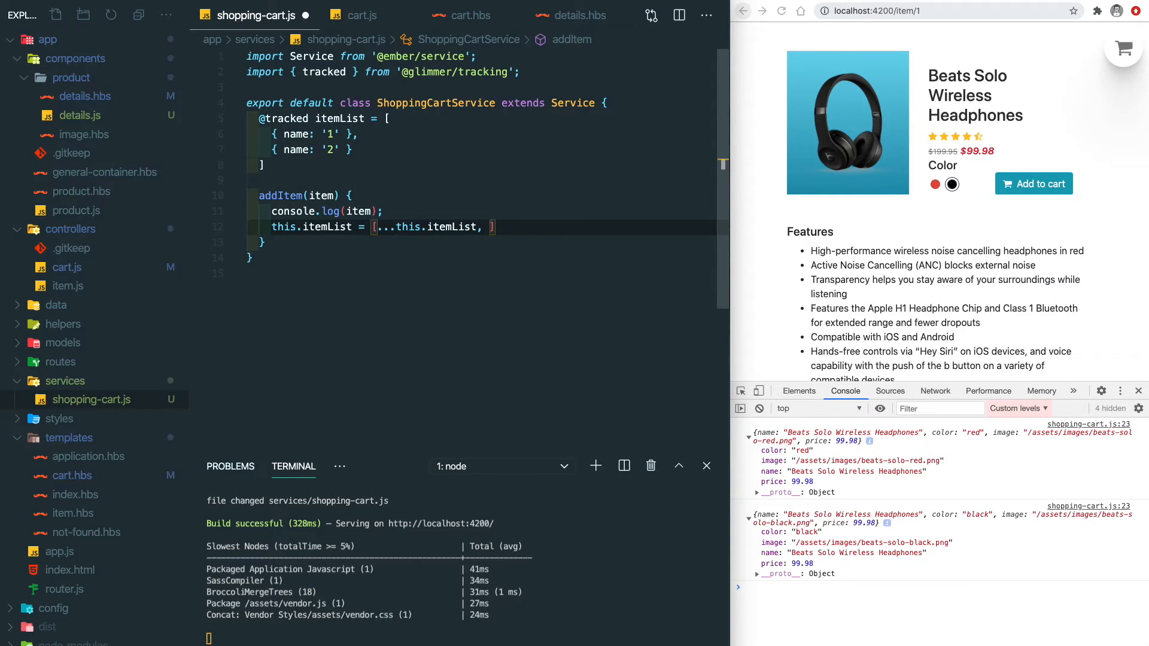
pyautogui.write('item')
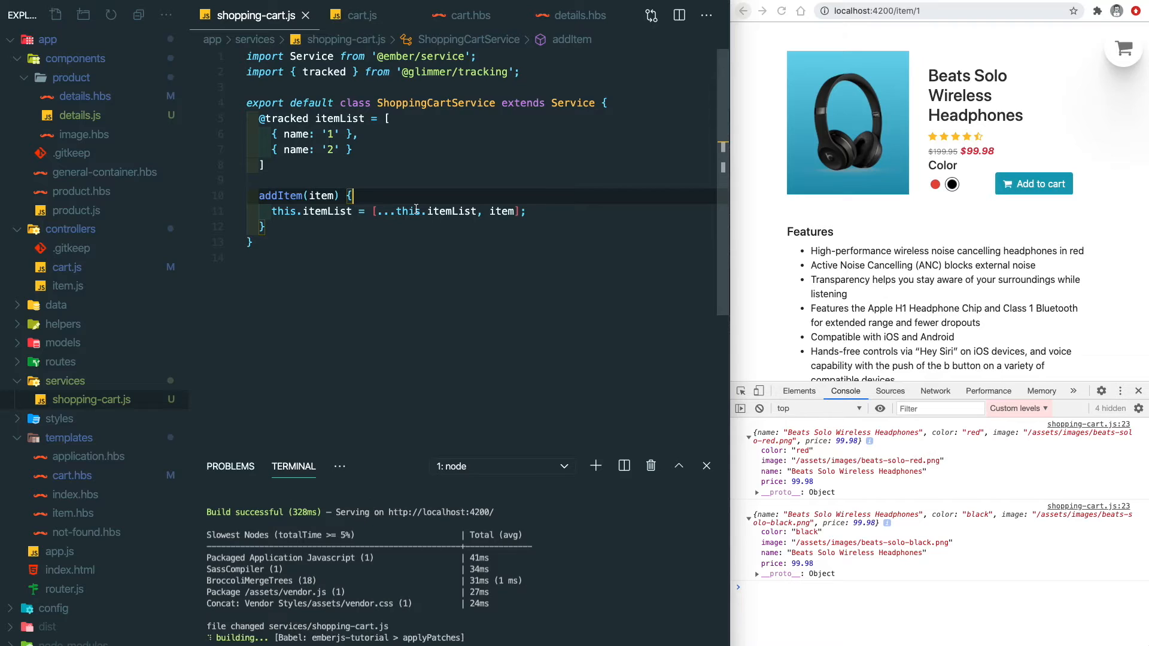
pyautogui.click(935, 184)
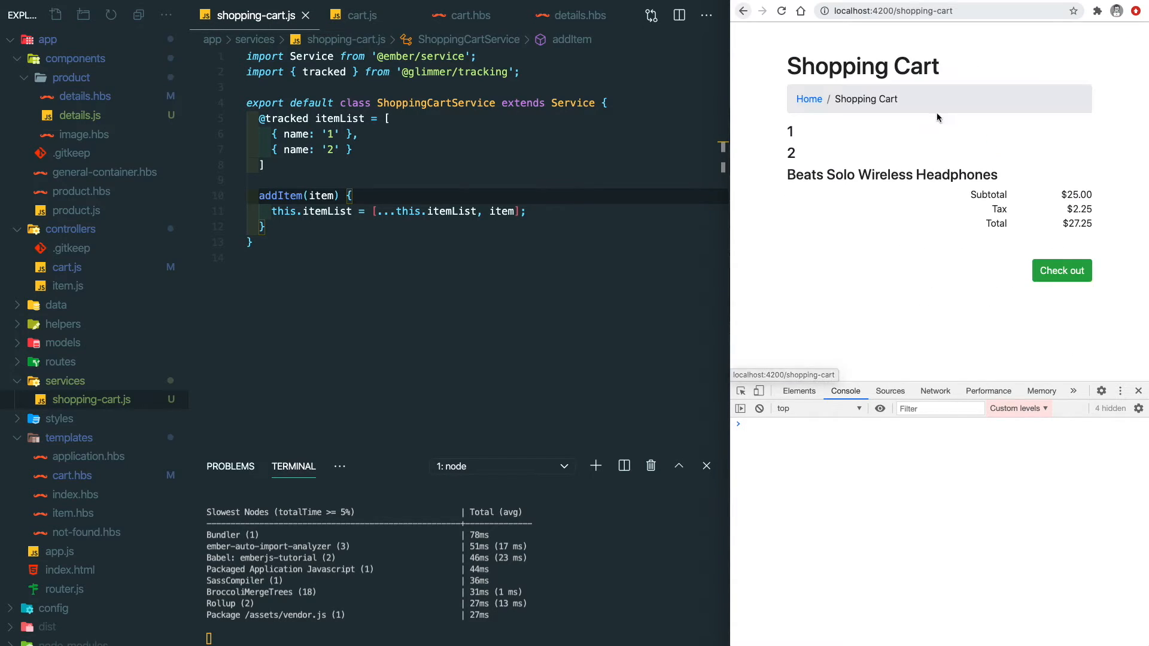
# Initialize tracked itemList to [], then add black headphones, check the cart page, and return
pyautogui.doubleClick(891, 174)
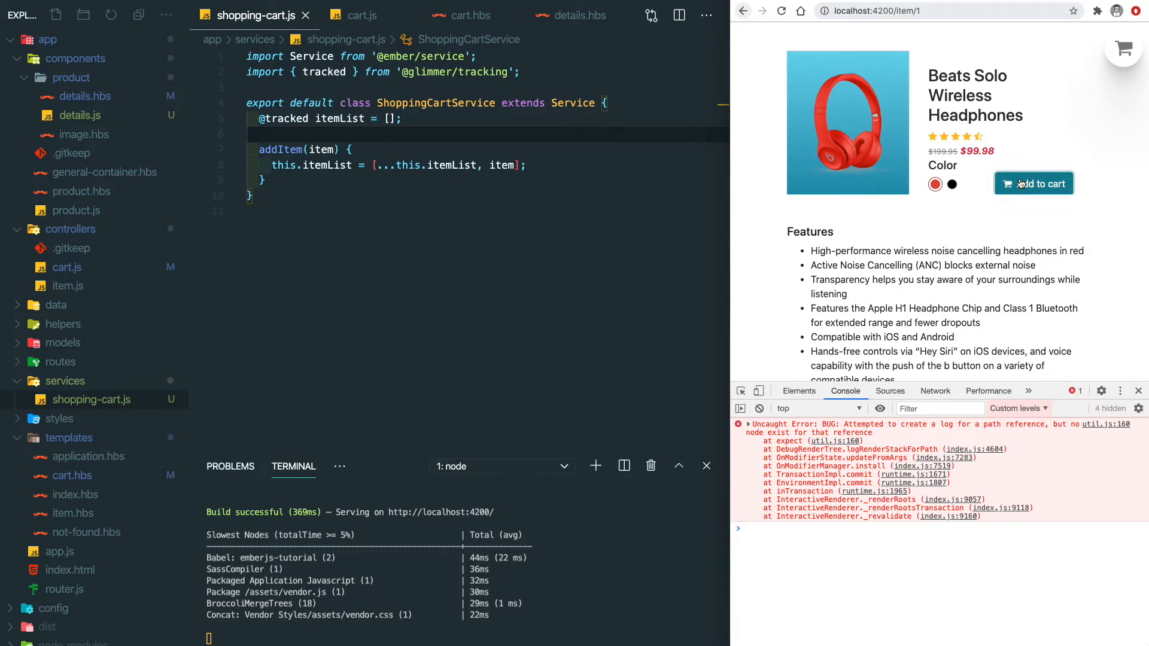
pyautogui.click(952, 185)
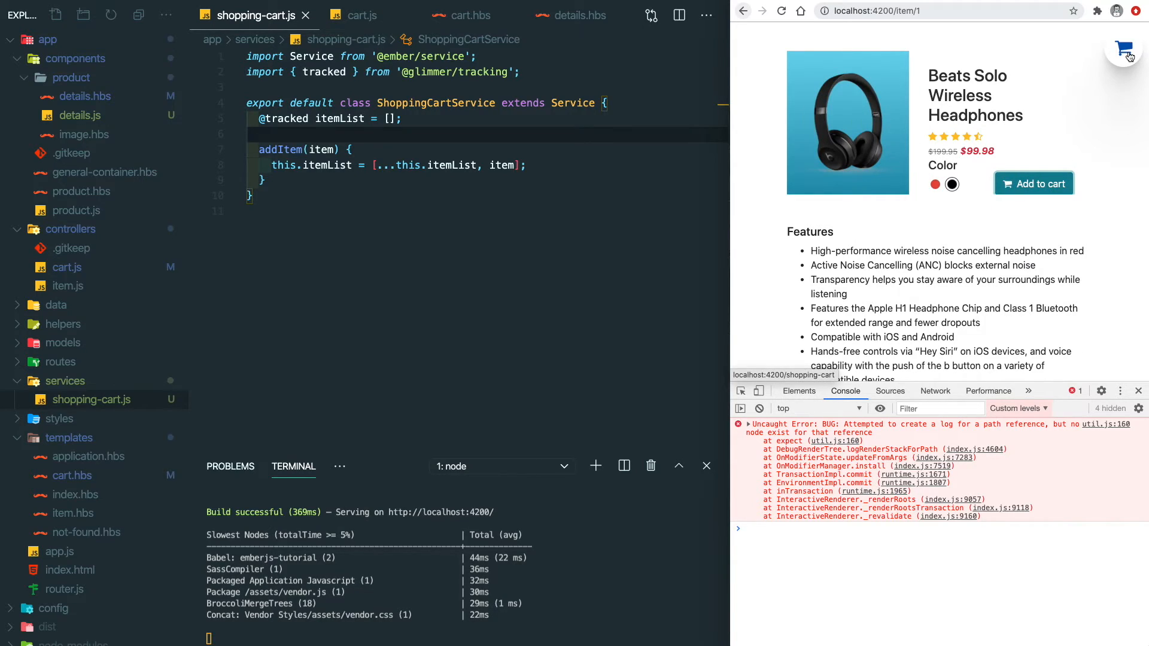
pyautogui.click(1123, 50)
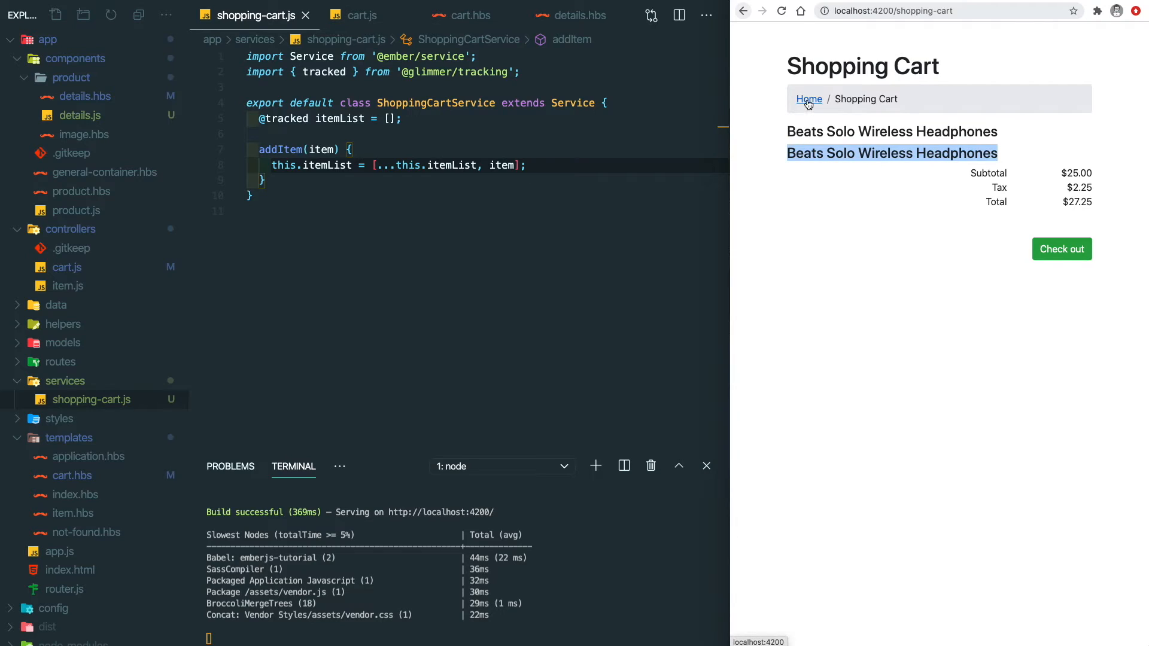
pyautogui.click(892, 153)
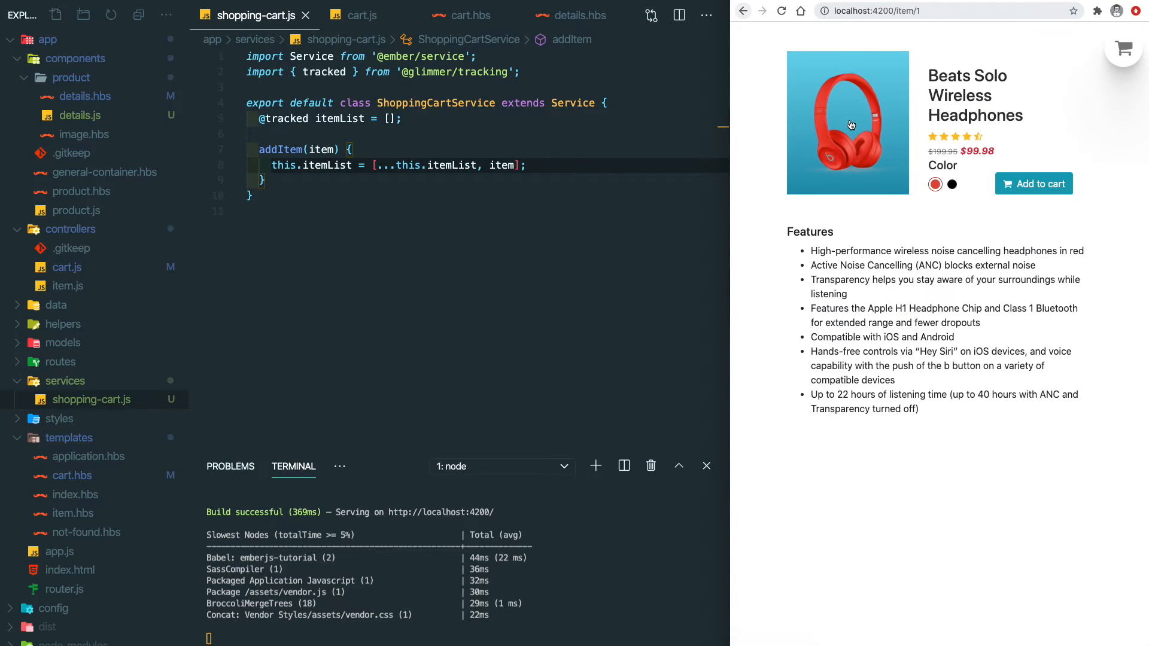
pyautogui.moveTo(1083, 85)
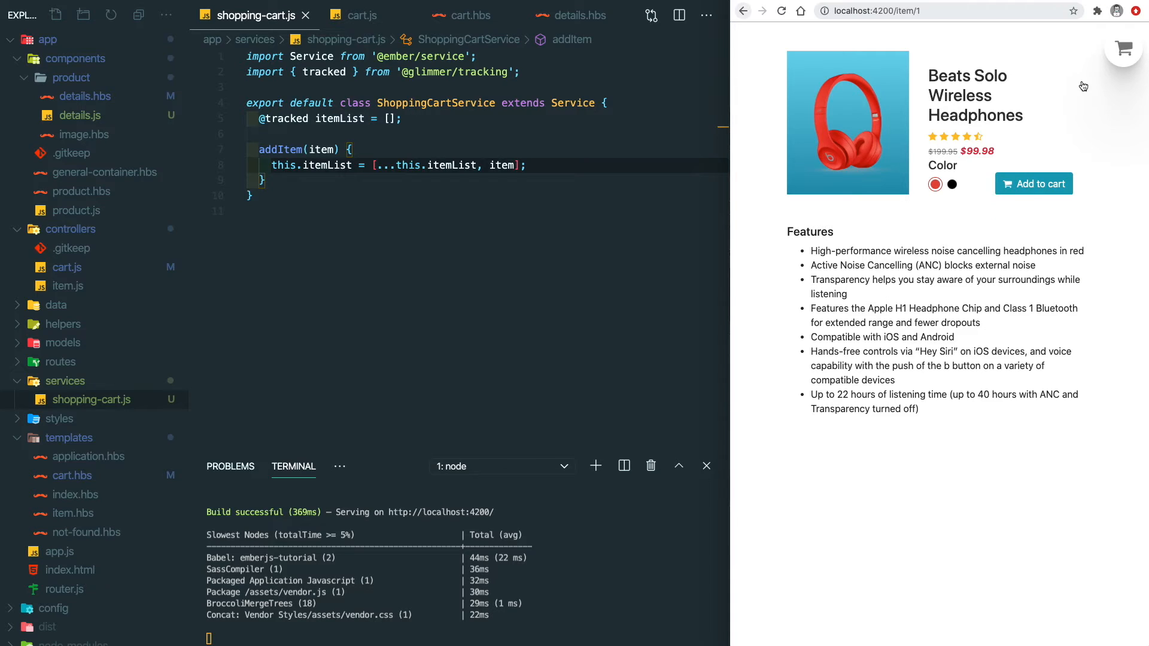
pyautogui.moveTo(1122, 49)
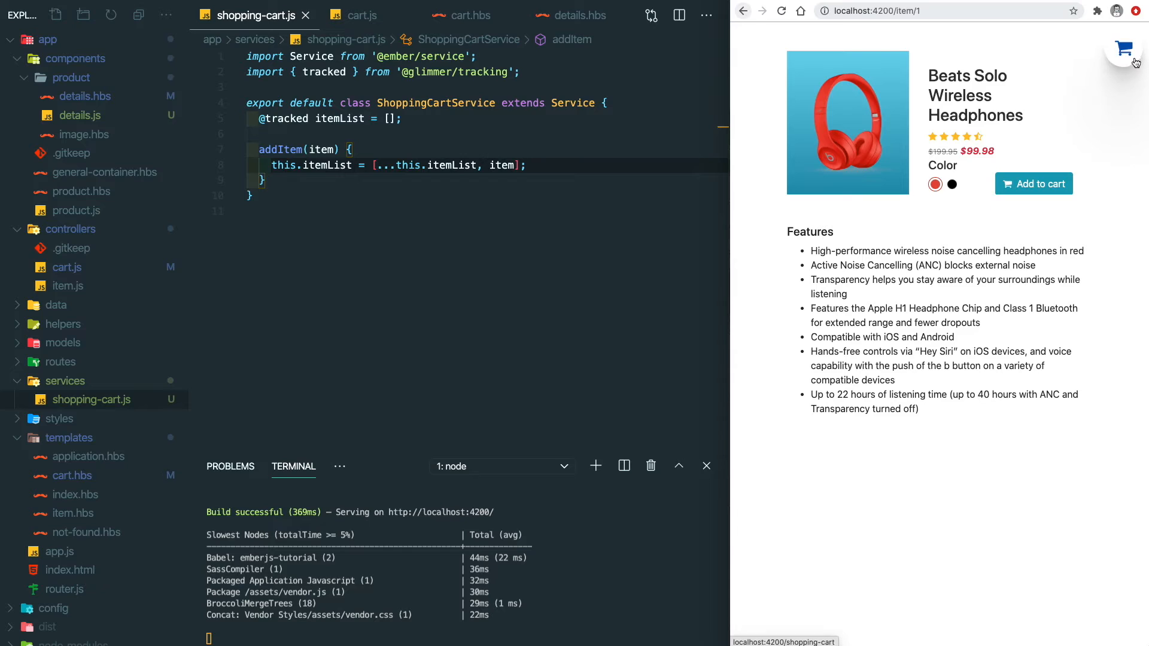
# Add a cart-count span to general-container.hbs and style .cart-count with absolute positioning
pyautogui.click(104, 173)
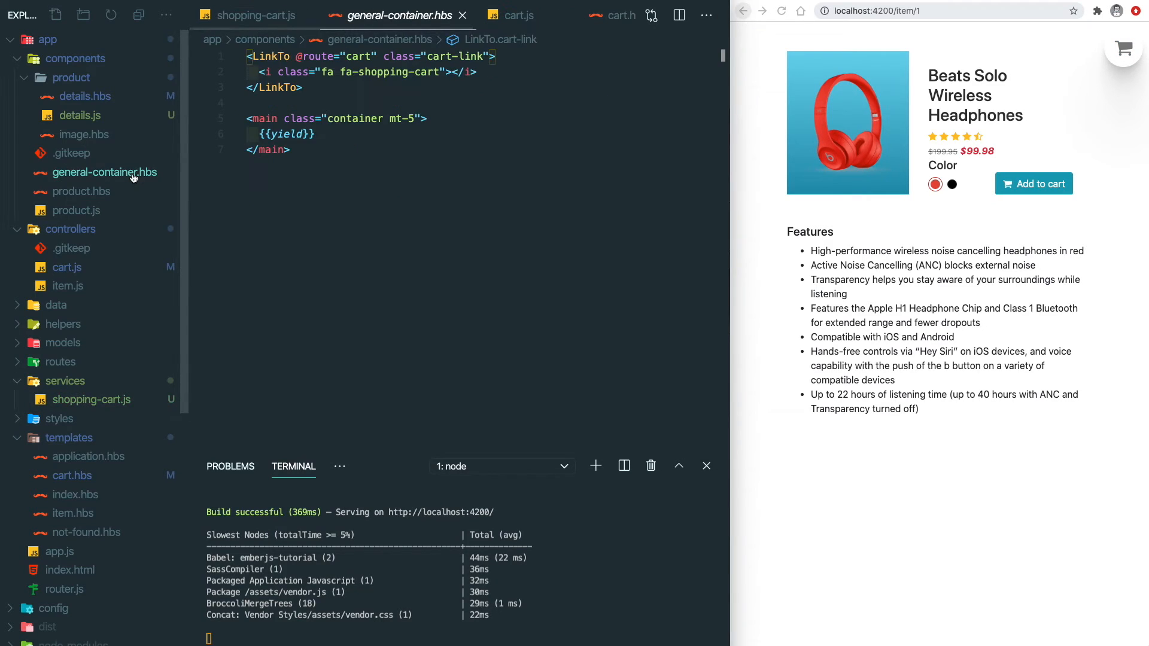
pyautogui.click(301, 88)
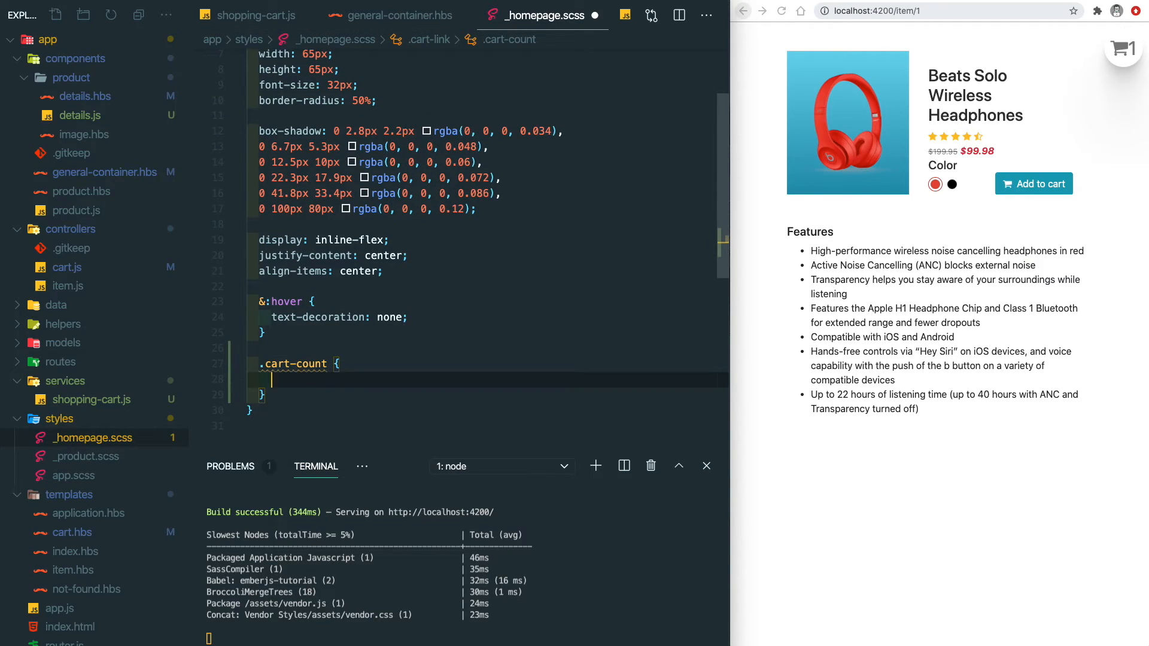
pyautogui.write('position: absolute;')
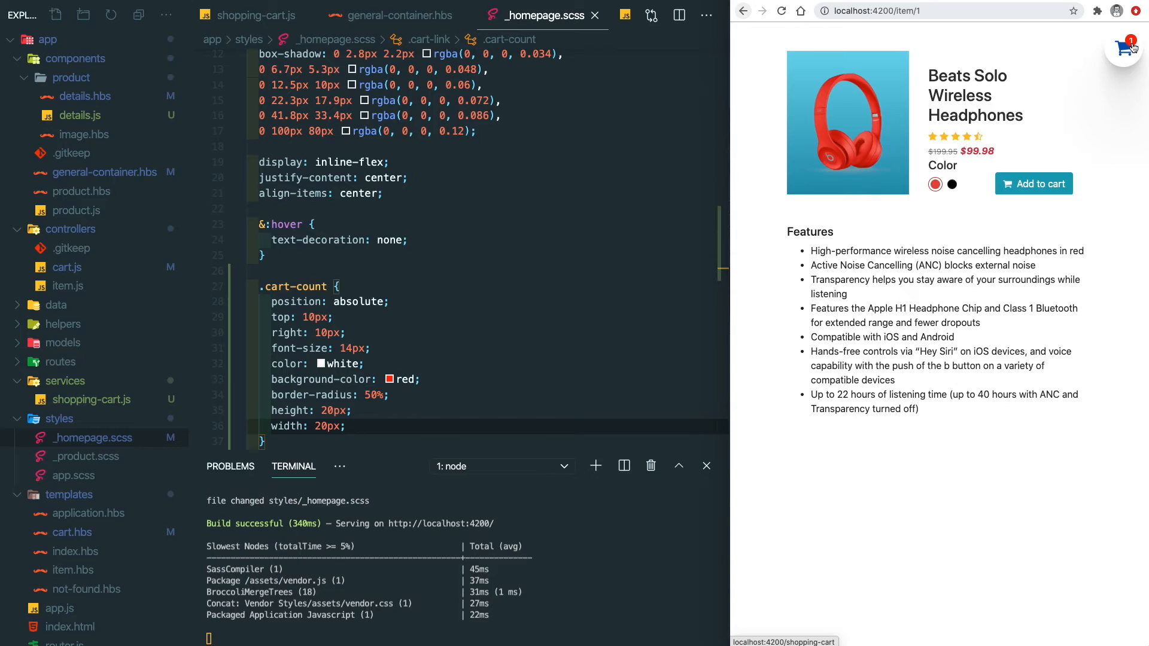
pyautogui.moveTo(595, 512)
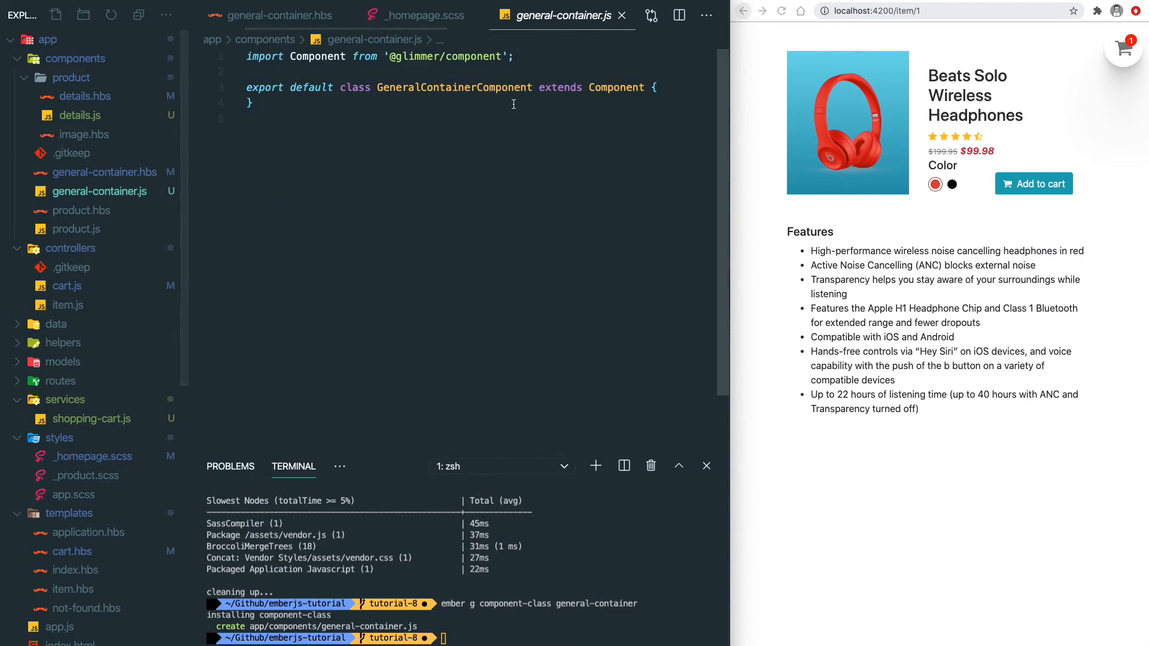
# Inject the shoppingCart service and show itemList.length in the badge only when items exist
pyautogui.write('@service shop')
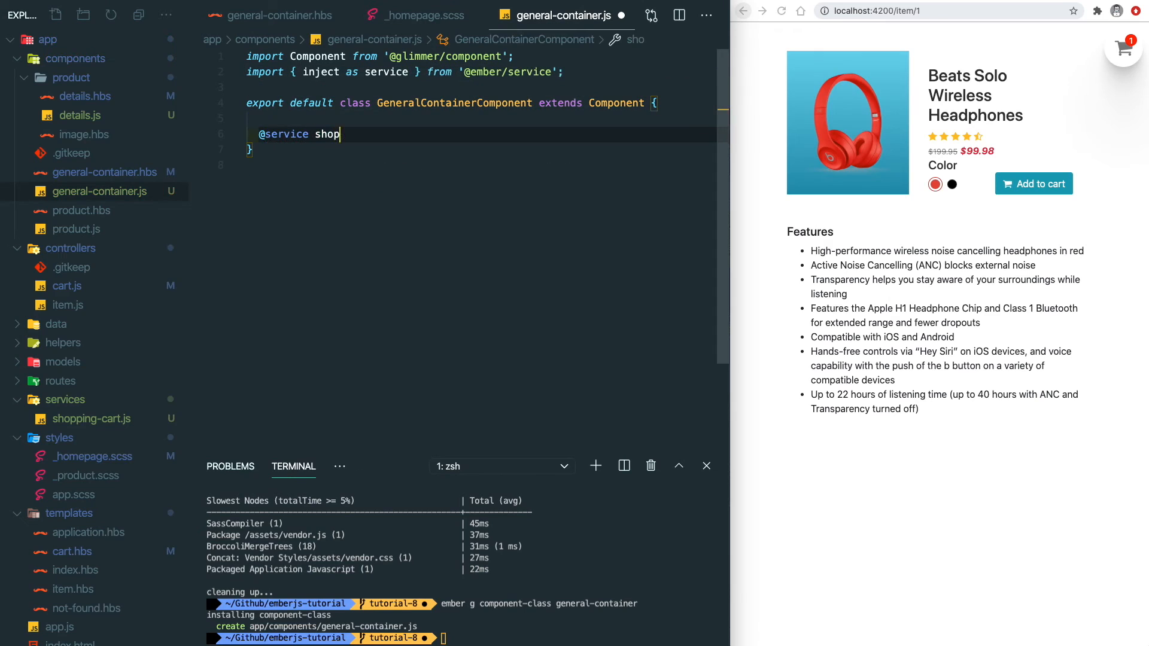
pyautogui.click(274, 15)
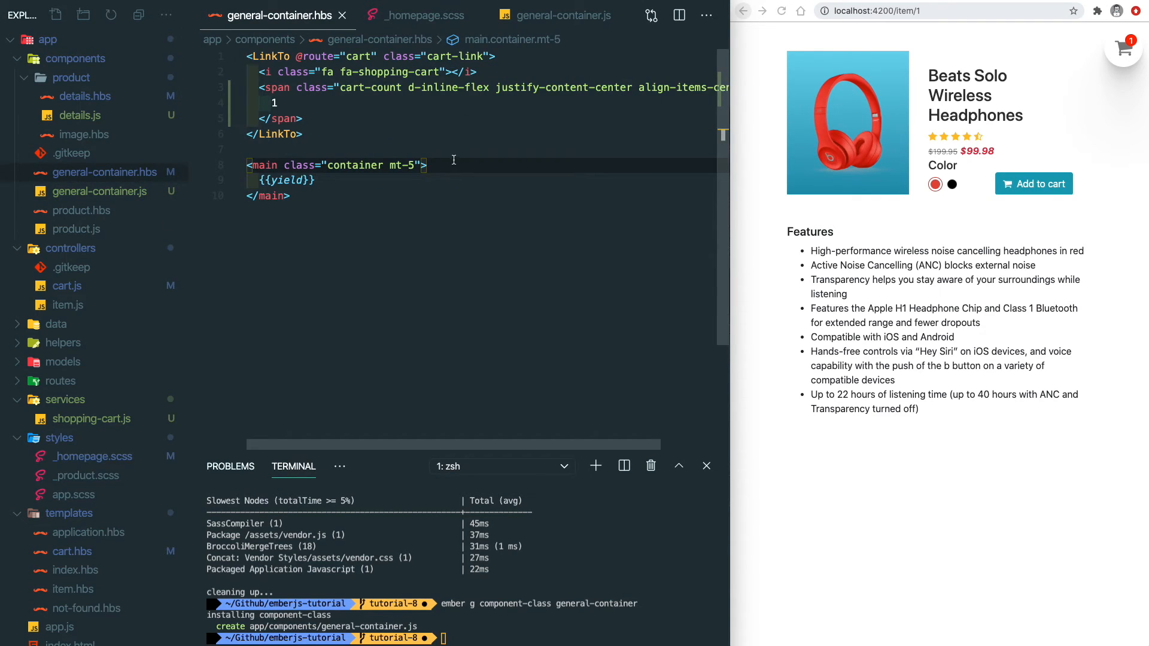
pyautogui.write('if')
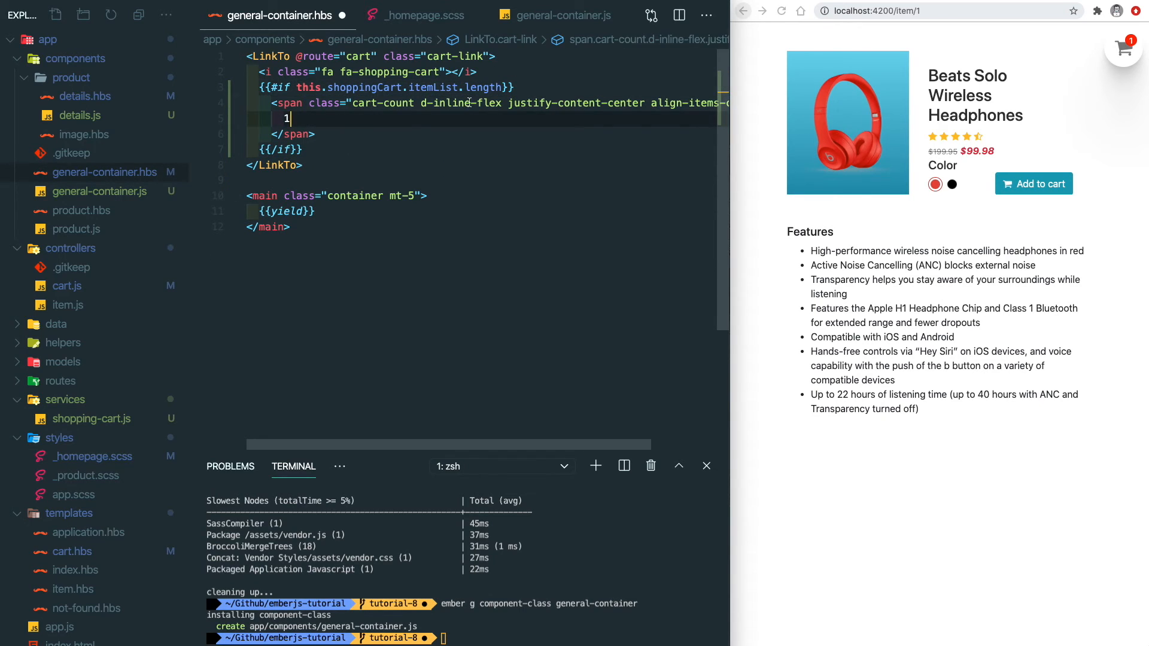
pyautogui.press('Backspace')
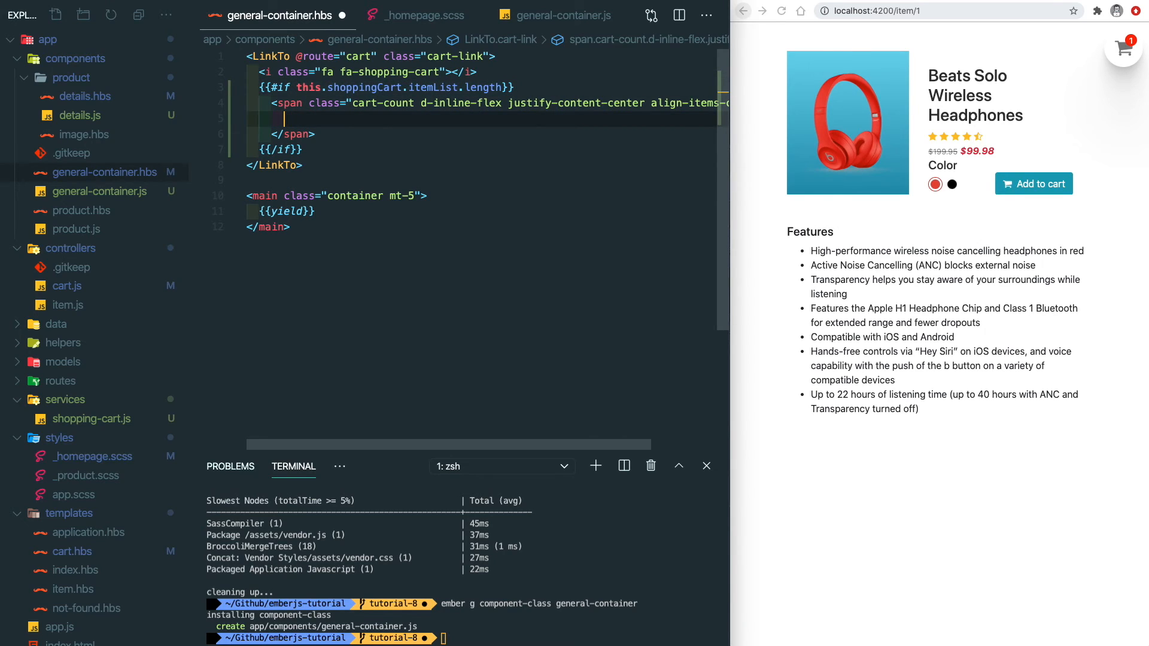
pyautogui.write('{{this.shoppingCart.itemList.length}}')
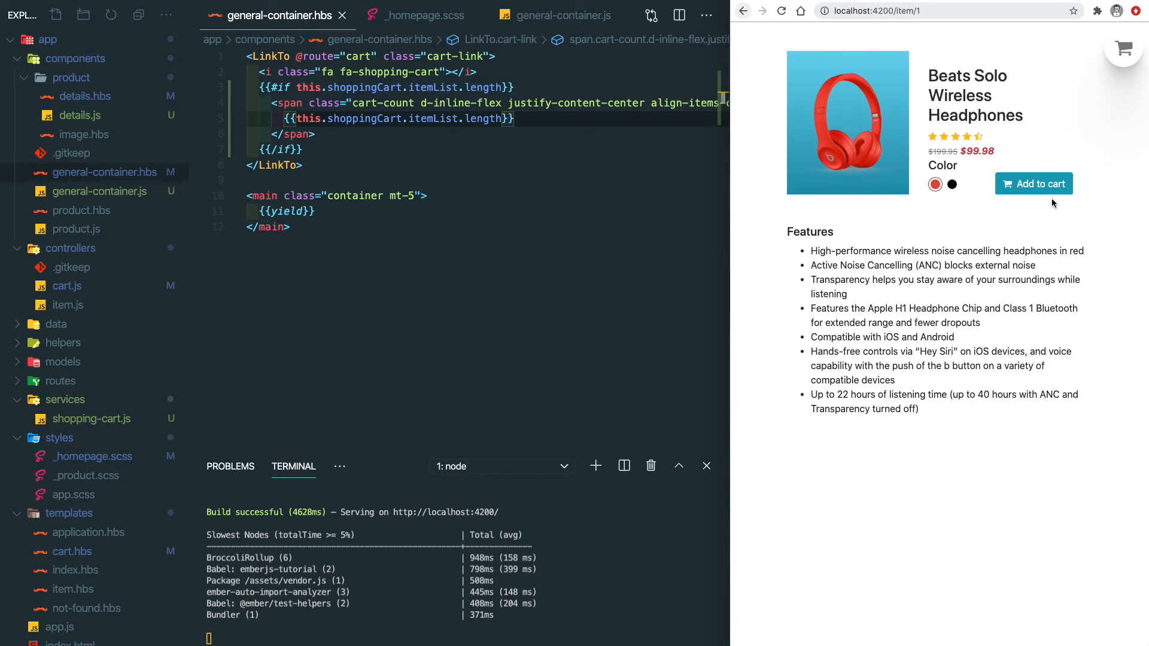
# Add the red, then the black headphones to the cart, raising the badge to 2
pyautogui.click(1034, 183)
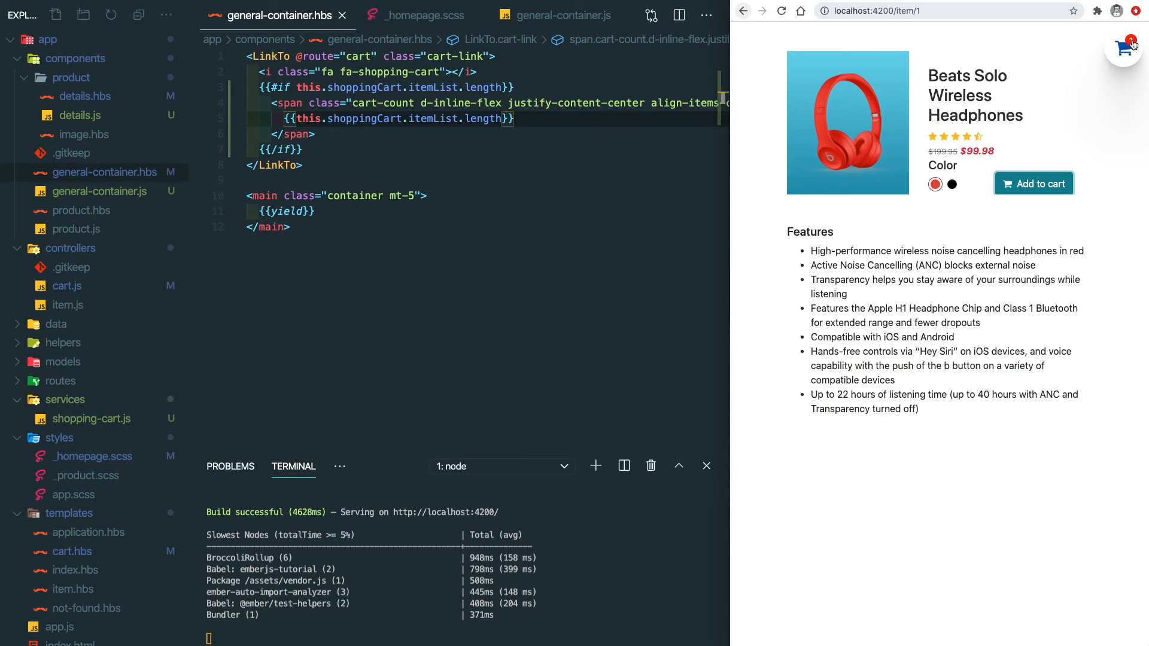
pyautogui.click(952, 184)
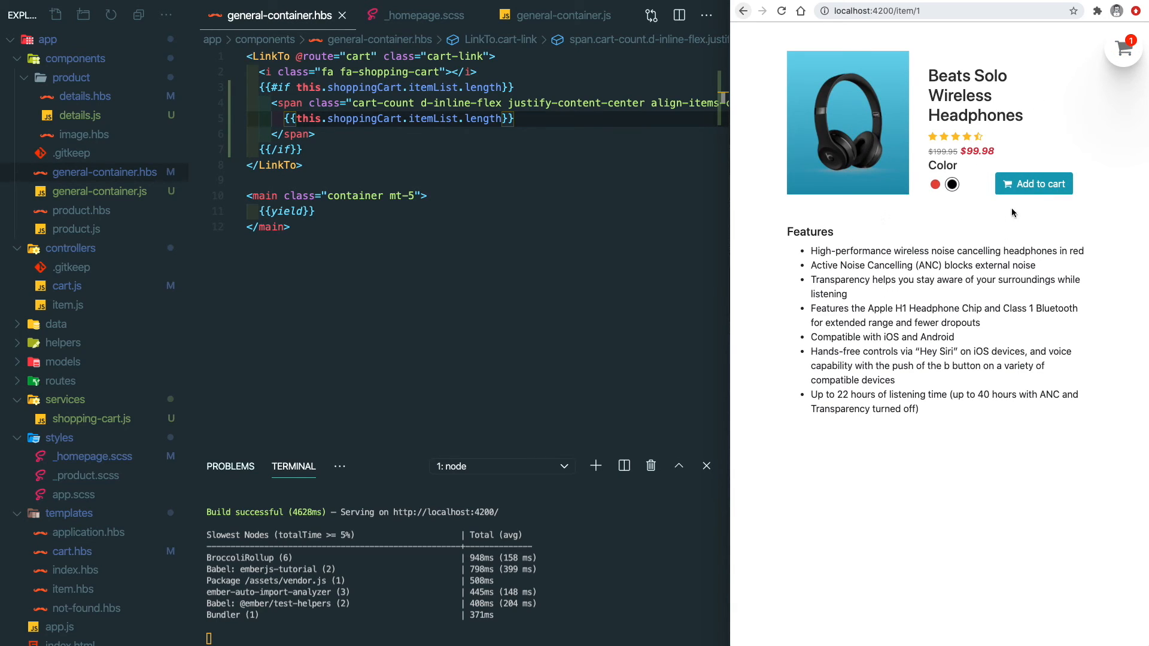
pyautogui.click(1033, 183)
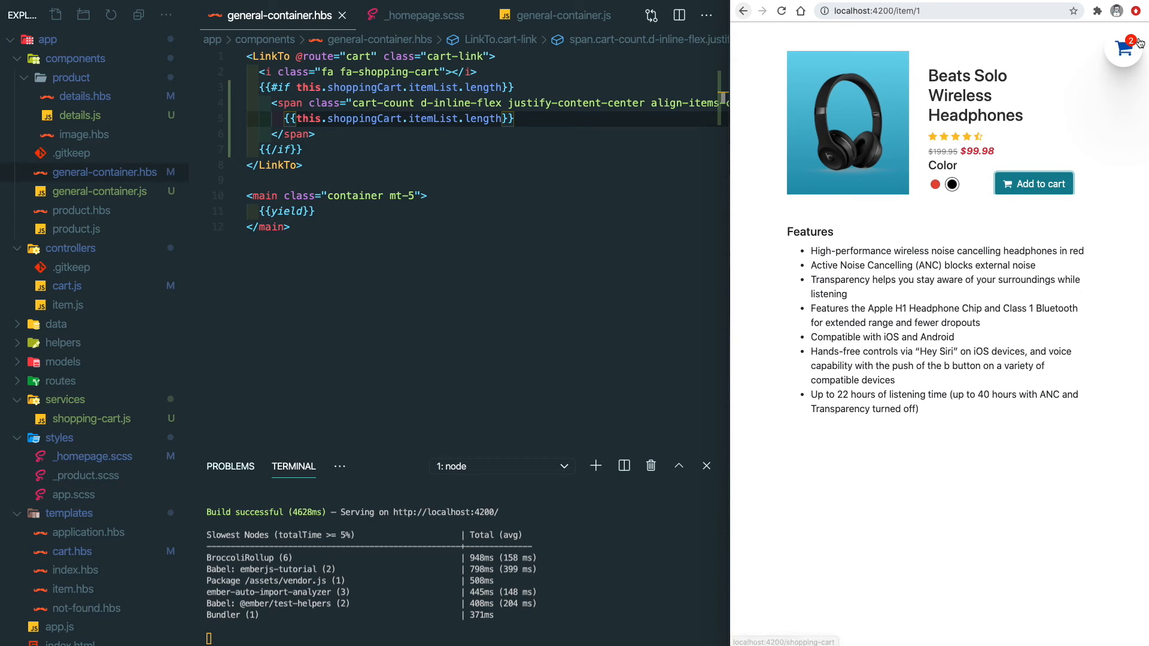